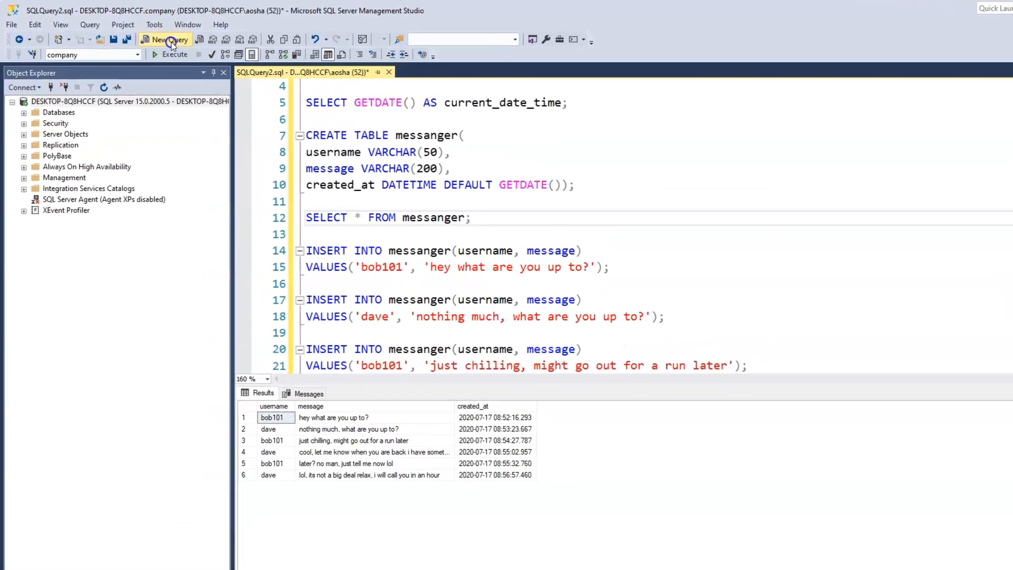
# - Begin a blank query with the comment --CURRENT_TIMESTAMP on its first line
pyautogui.click(164, 40)
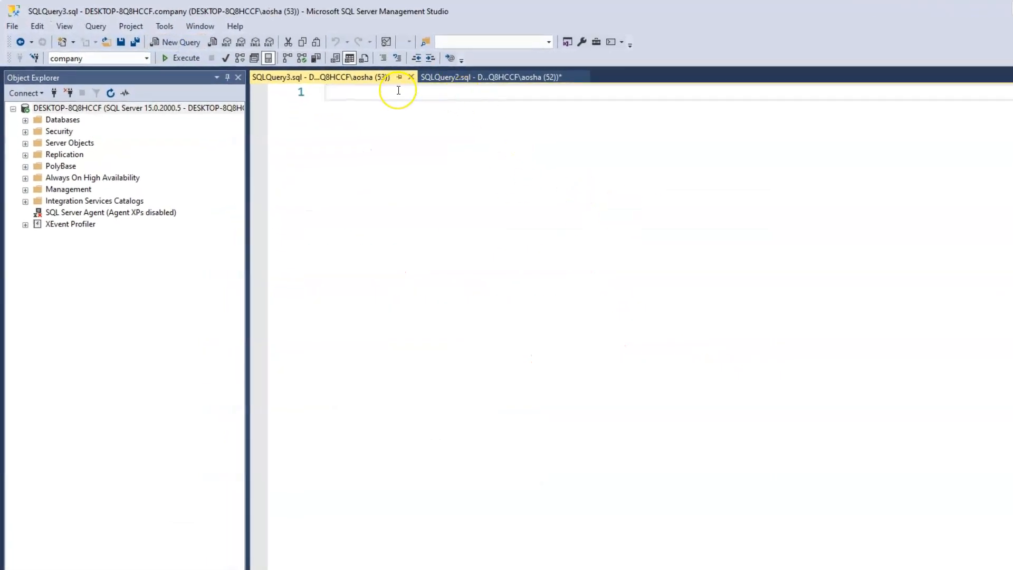
pyautogui.write('--')
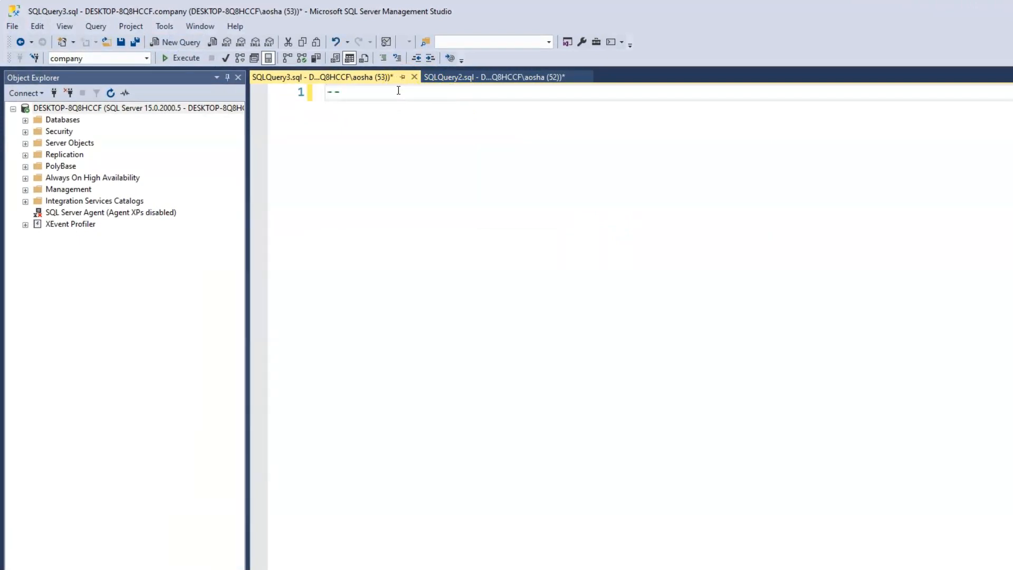
pyautogui.write('CURRENT')
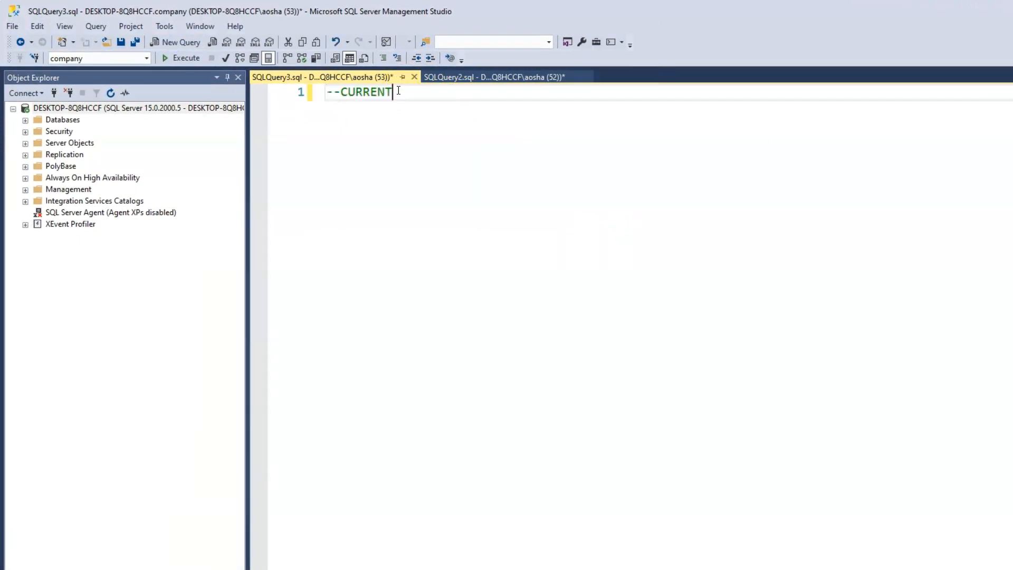
pyautogui.write('_TIMEST')
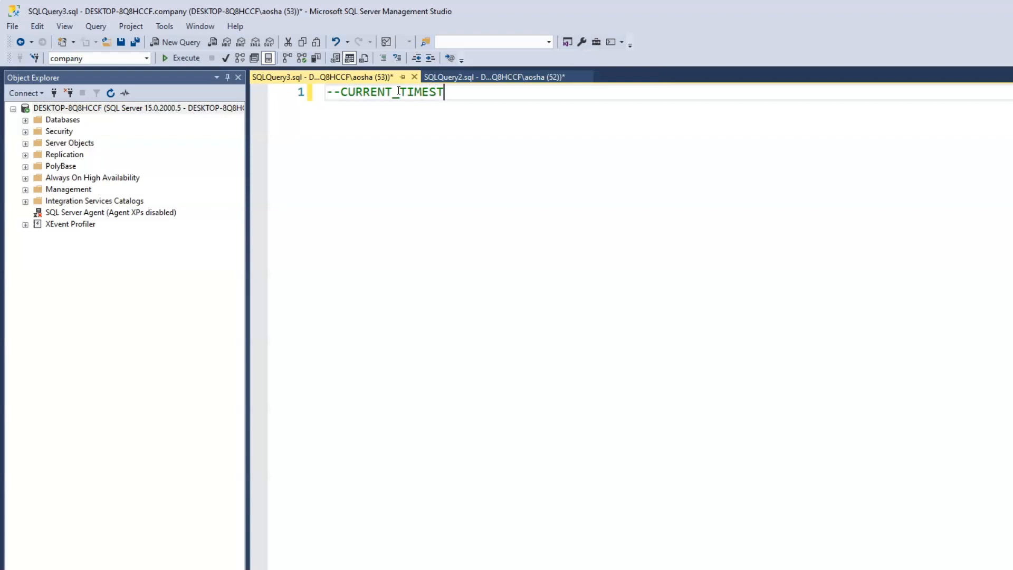
pyautogui.write('AMP')
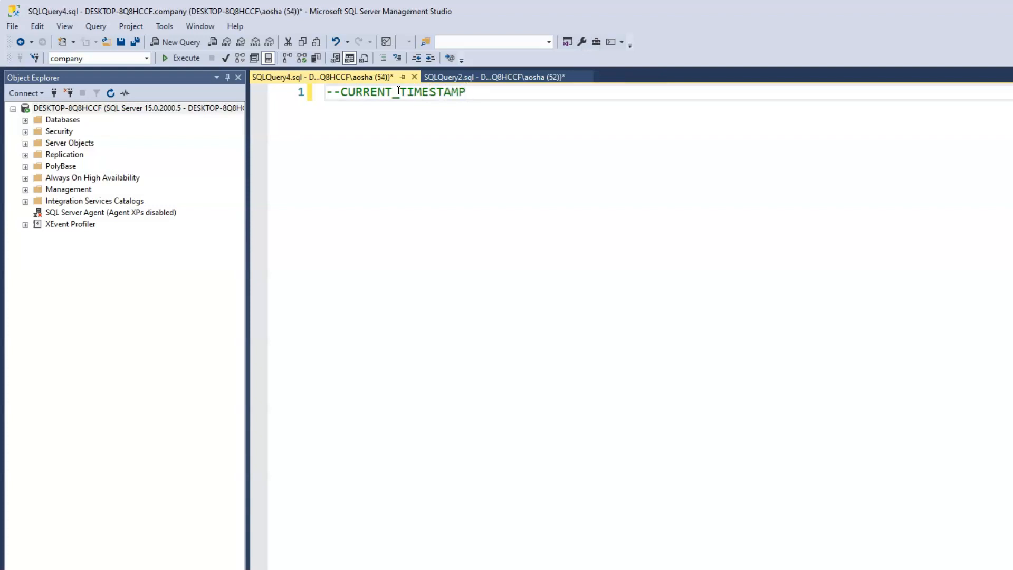
pyautogui.press('enter')
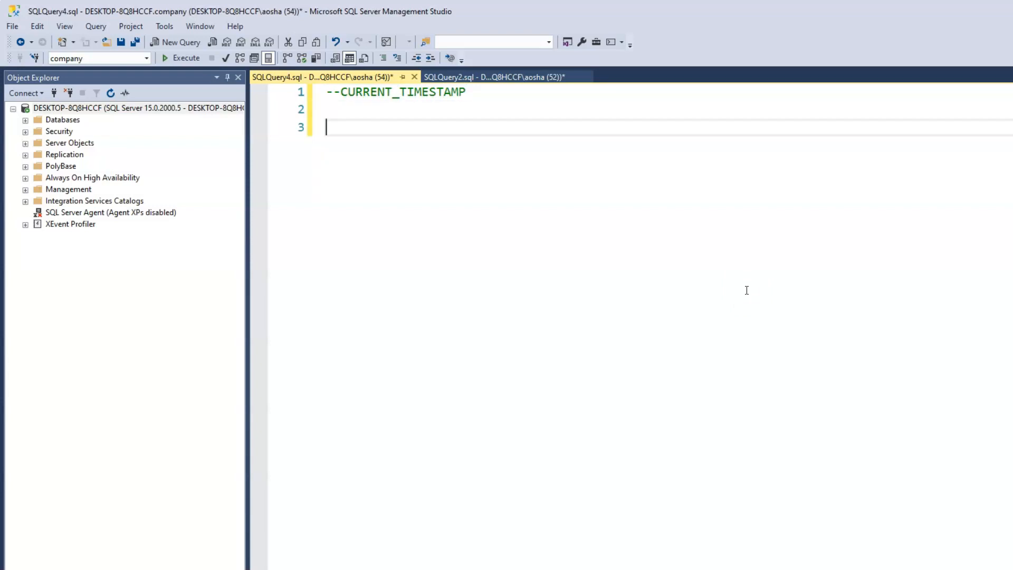
# - Write the statement SELECT CURRENT_TIMESTAMP; below the comment using IntelliSense
pyautogui.write('S')
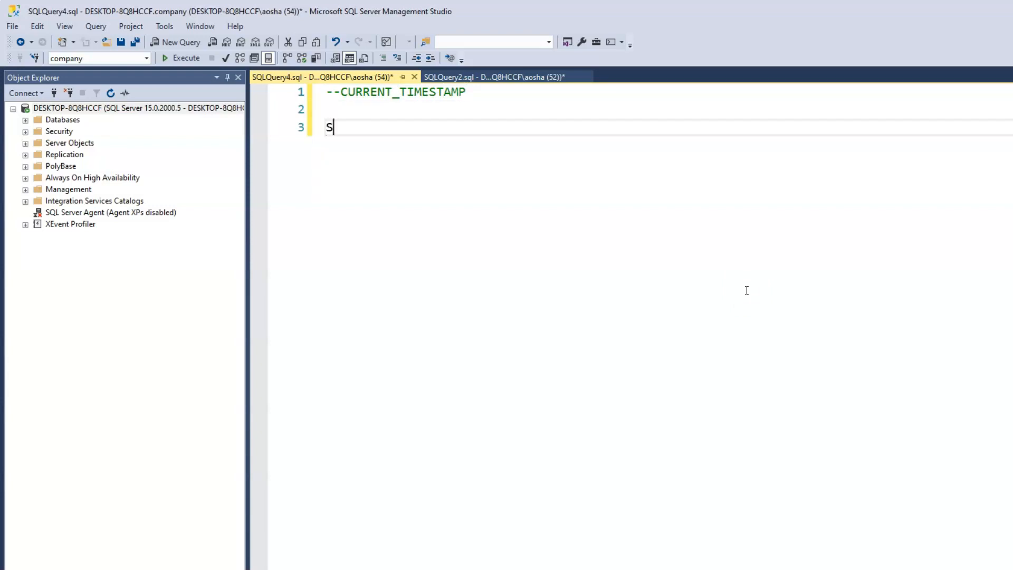
pyautogui.write('ELECT')
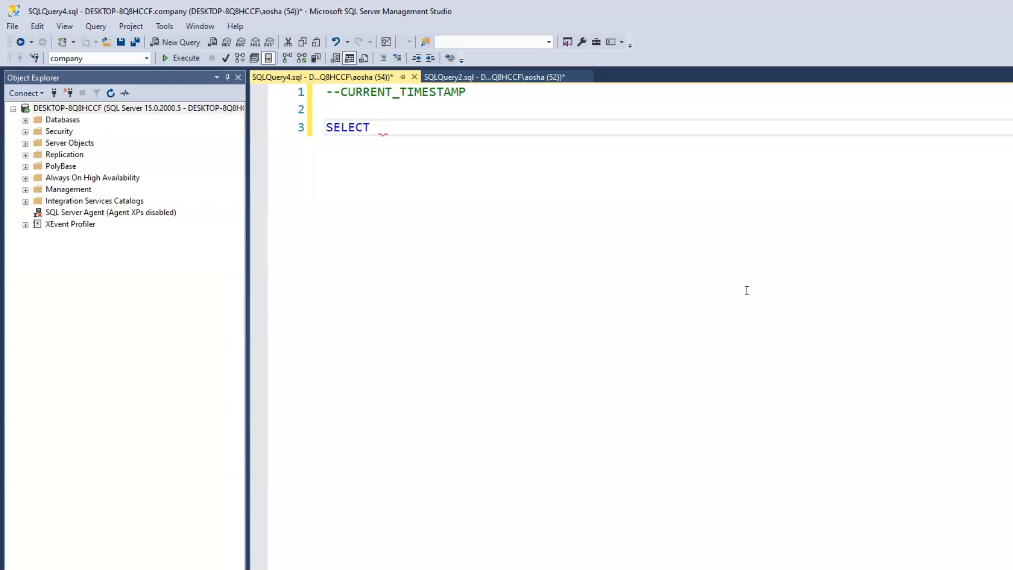
pyautogui.write('CURRENT')
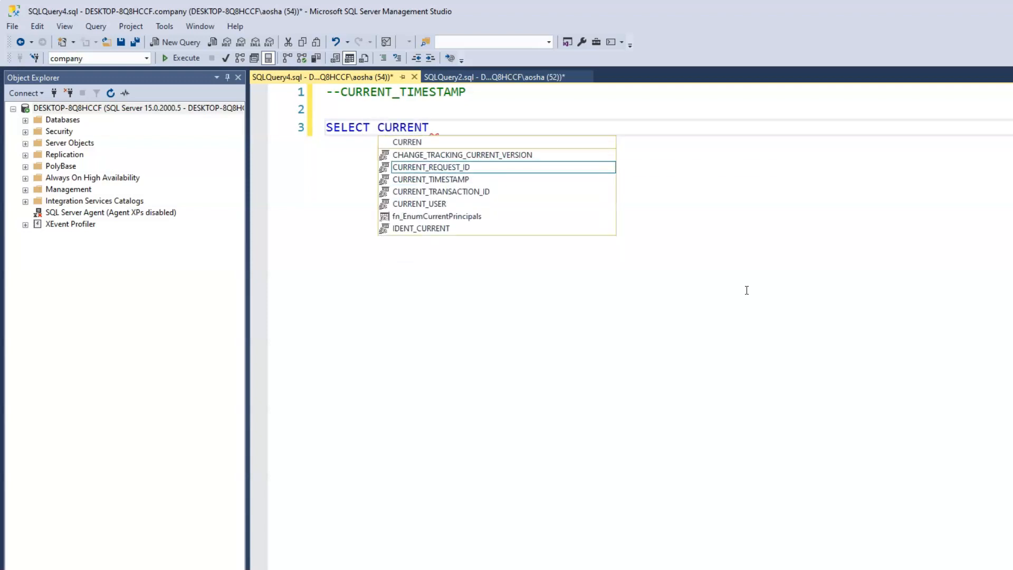
pyautogui.write('_TIMESTAMP;')
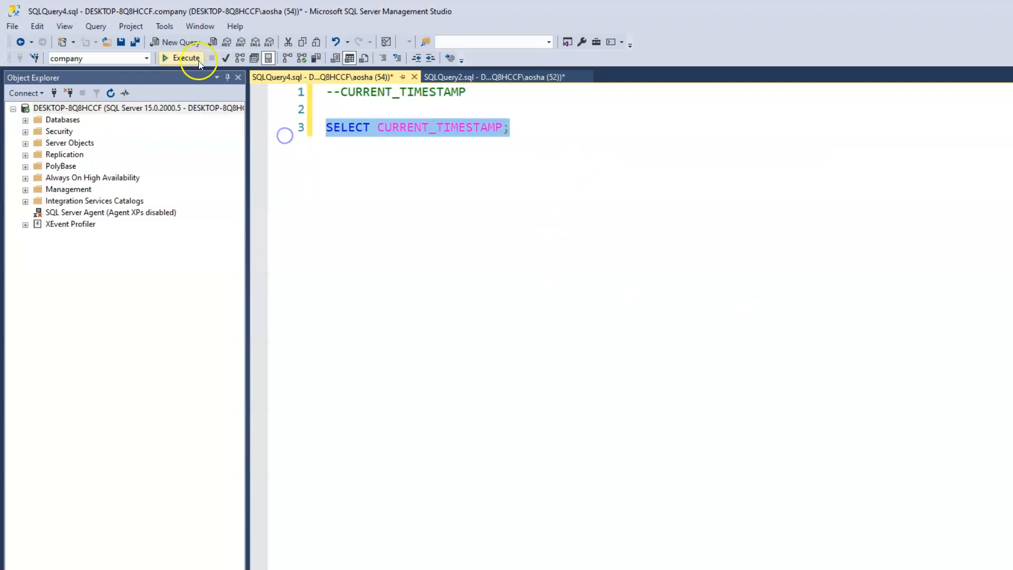
# - Execute SELECT CURRENT_TIMESTAMP and select the returned current date and time value
pyautogui.click(185, 58)
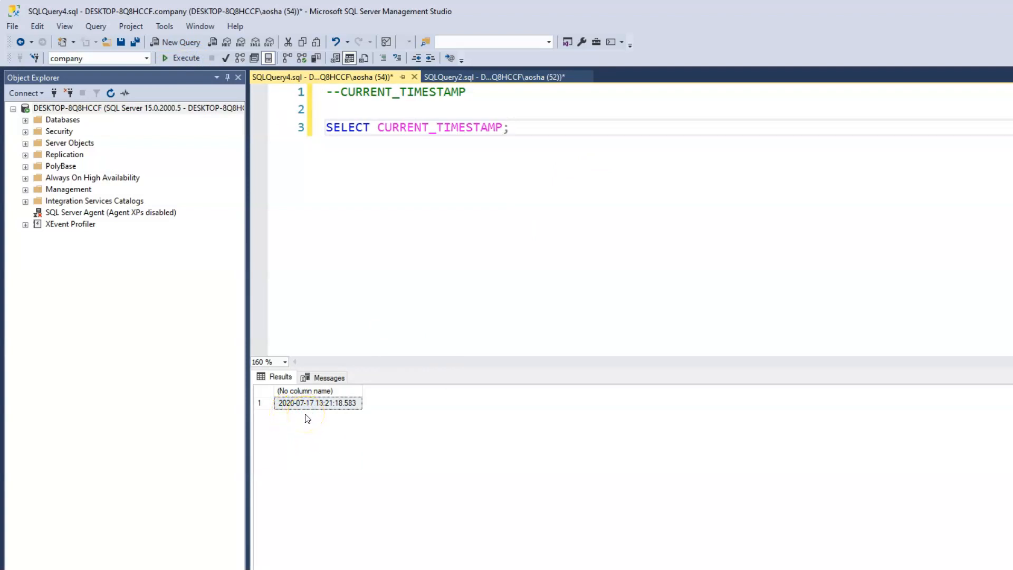
pyautogui.click(510, 127)
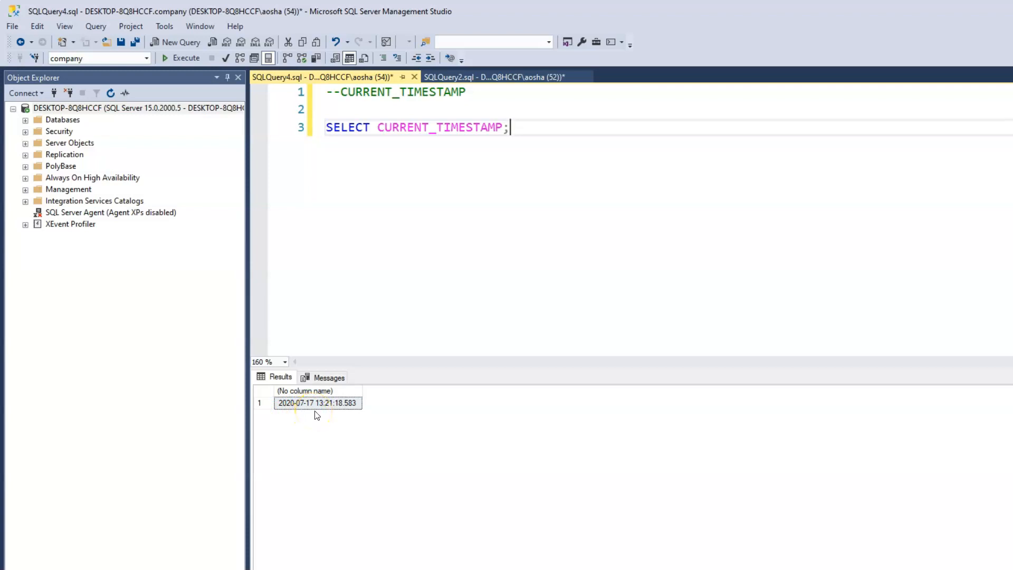
pyautogui.moveTo(371, 418)
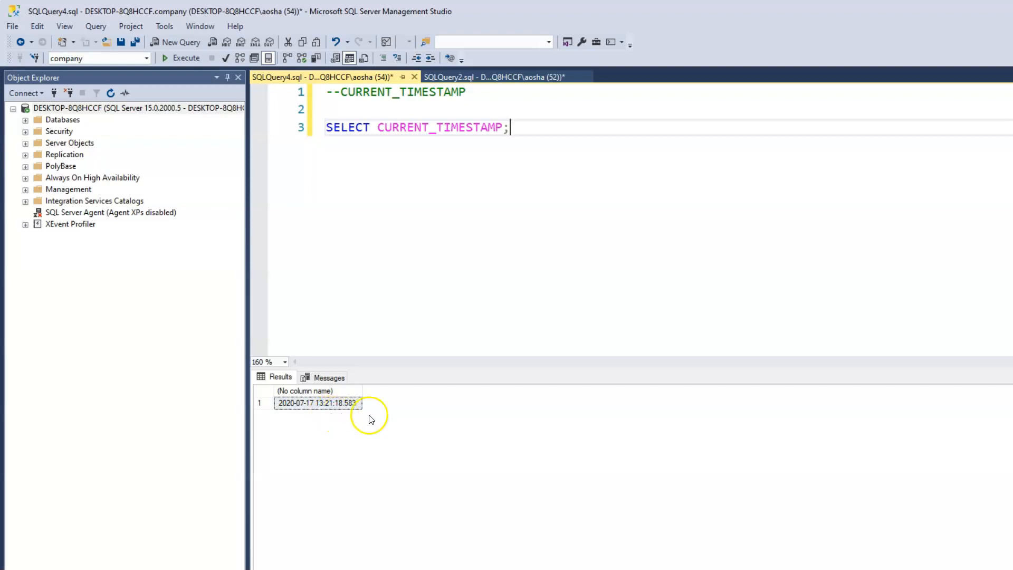
pyautogui.moveTo(395, 430)
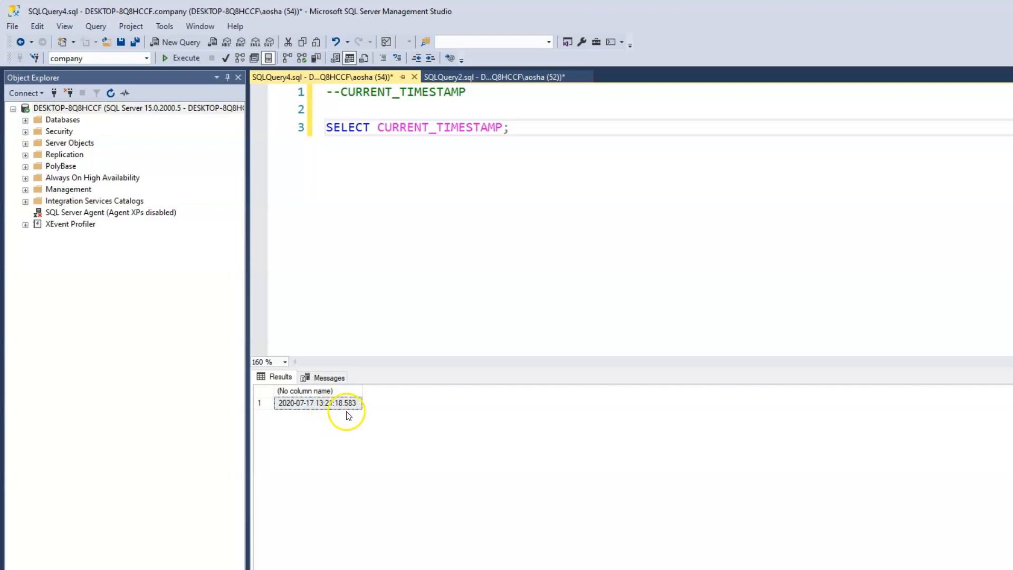
pyautogui.moveTo(325, 416)
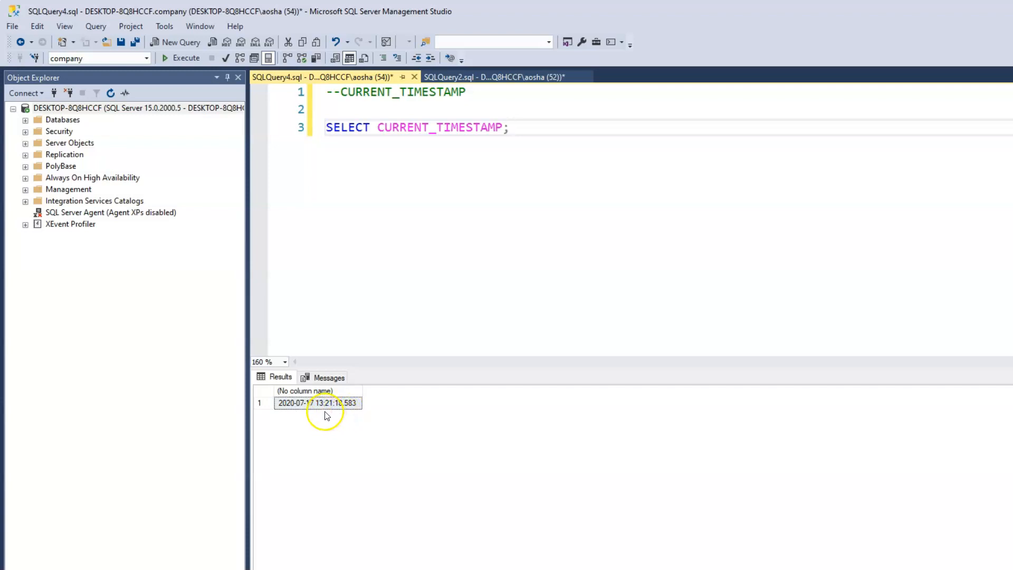
pyautogui.moveTo(342, 418)
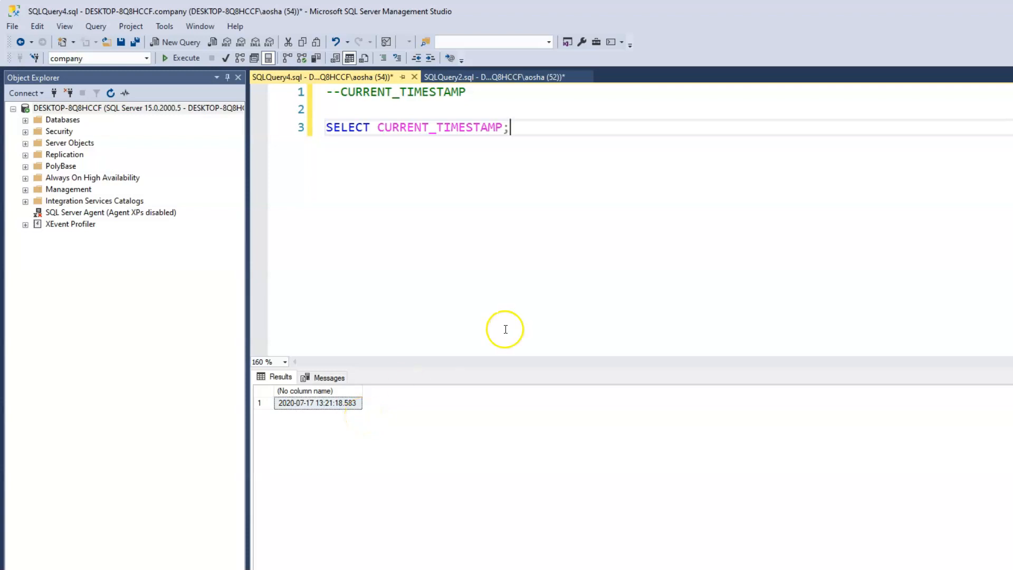
# - Write a second statement SELECT GETDATE(); on the line below
pyautogui.press('enter')
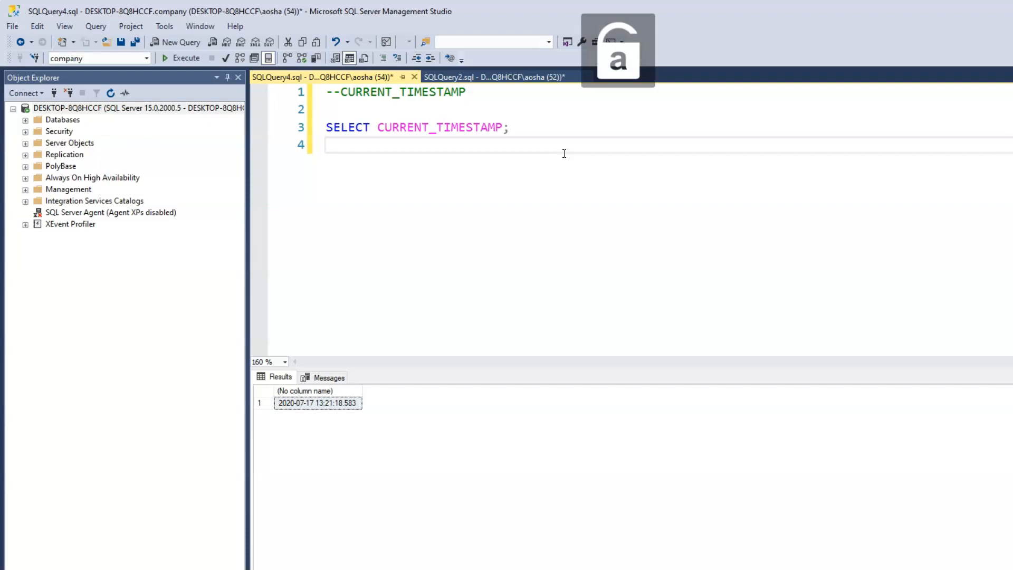
pyautogui.write('GE')
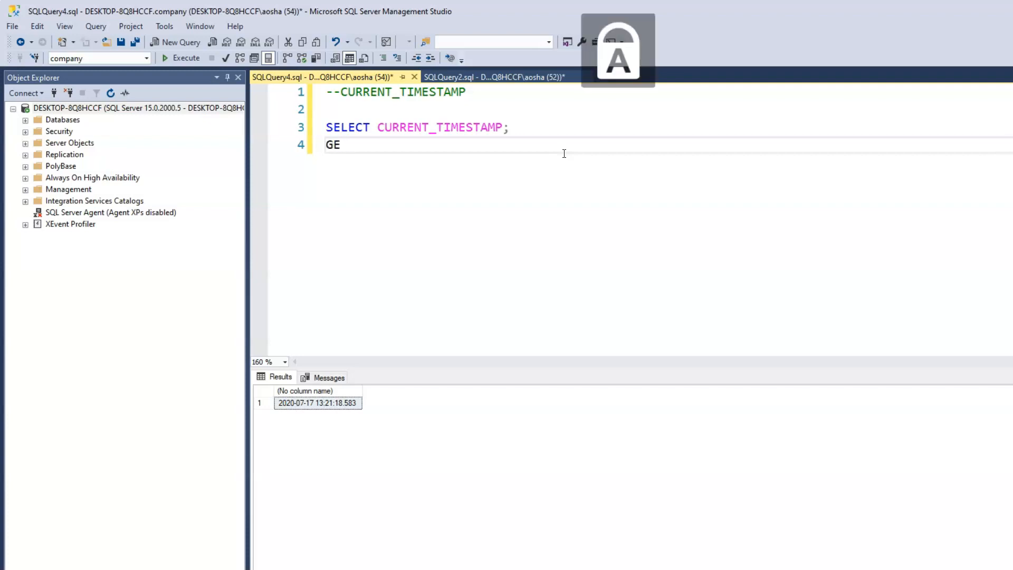
pyautogui.write('TDATE')
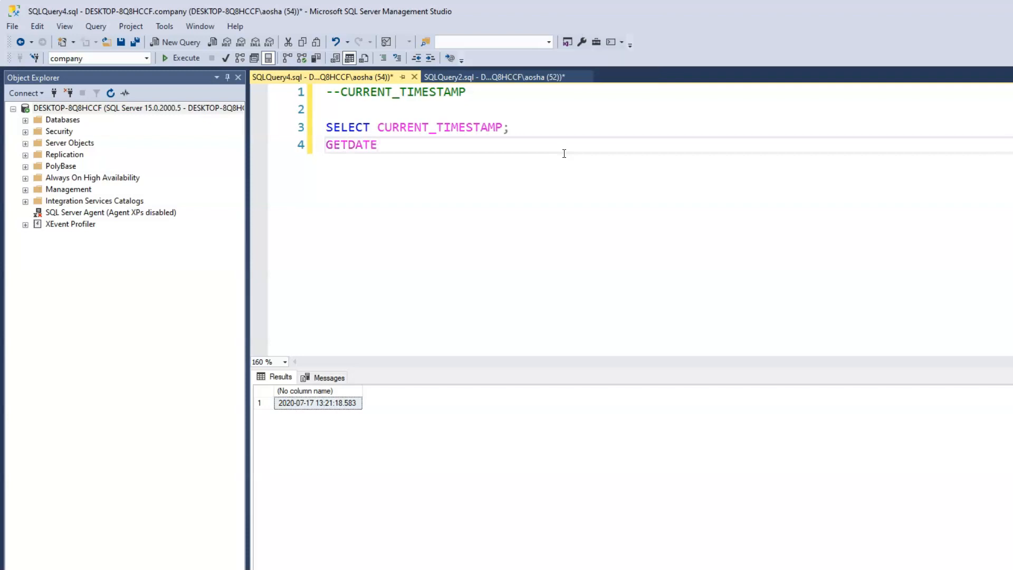
pyautogui.write('();')
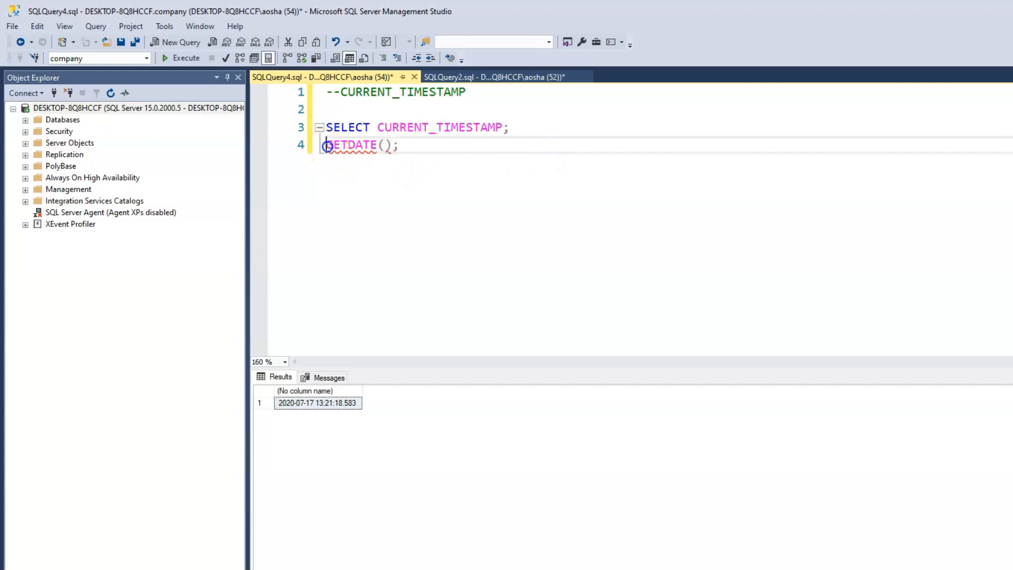
pyautogui.write('SELC')
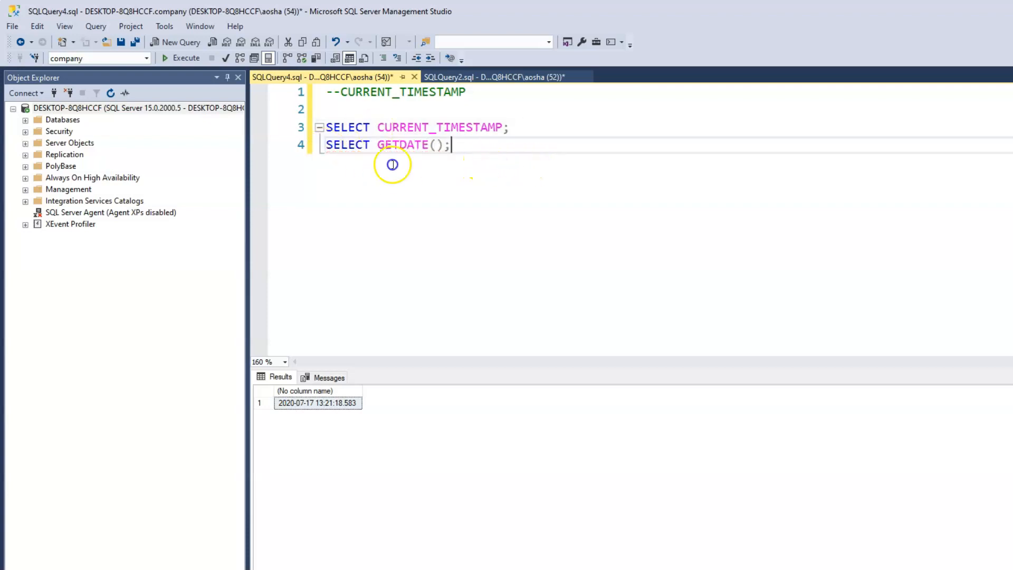
# - Execute both statements, returning matching CURRENT_TIMESTAMP and GETDATE() result sets
pyautogui.click(186, 57)
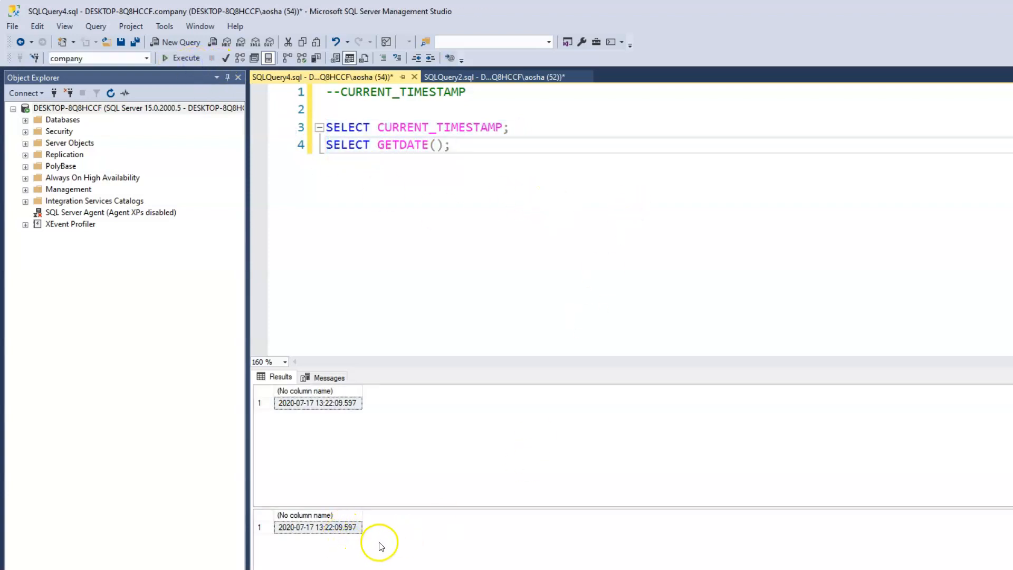
pyautogui.moveTo(398, 450)
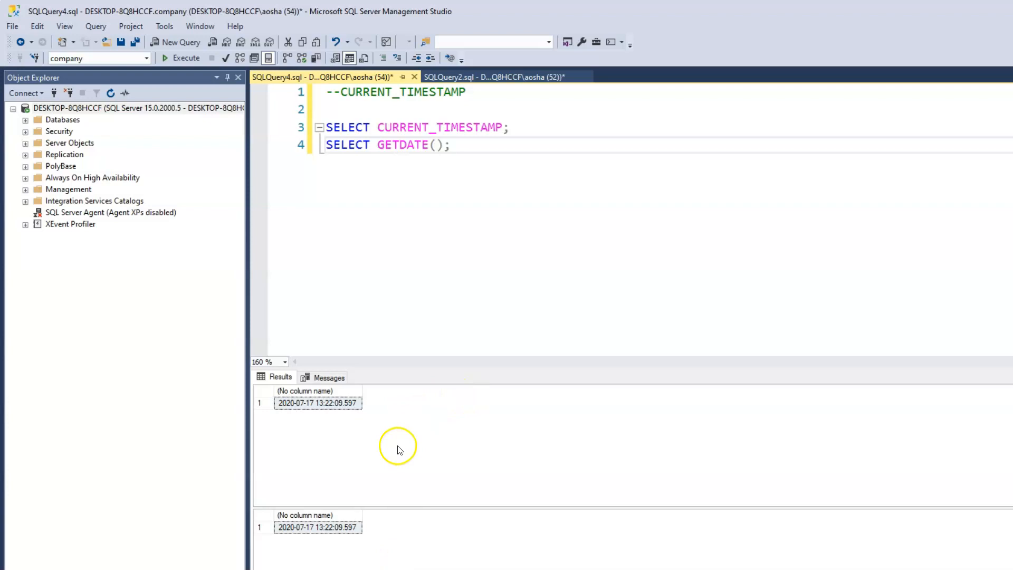
pyautogui.moveTo(419, 445)
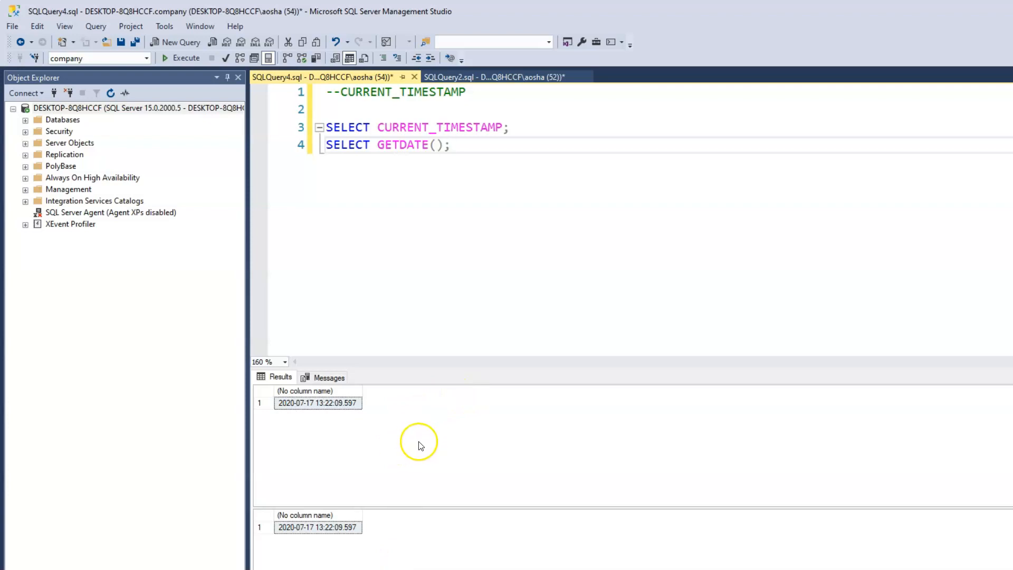
pyautogui.click(450, 145)
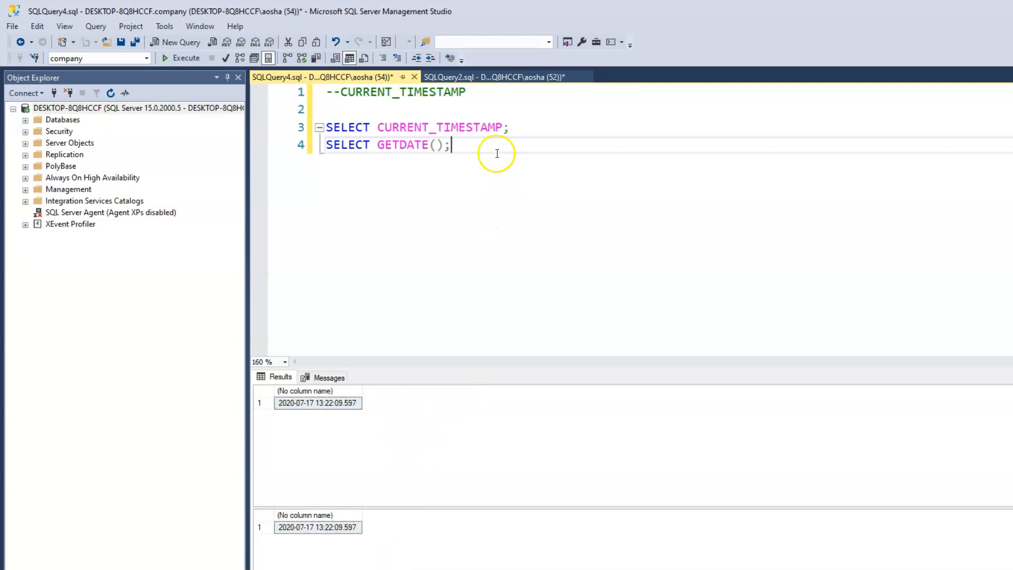
pyautogui.moveTo(487, 153)
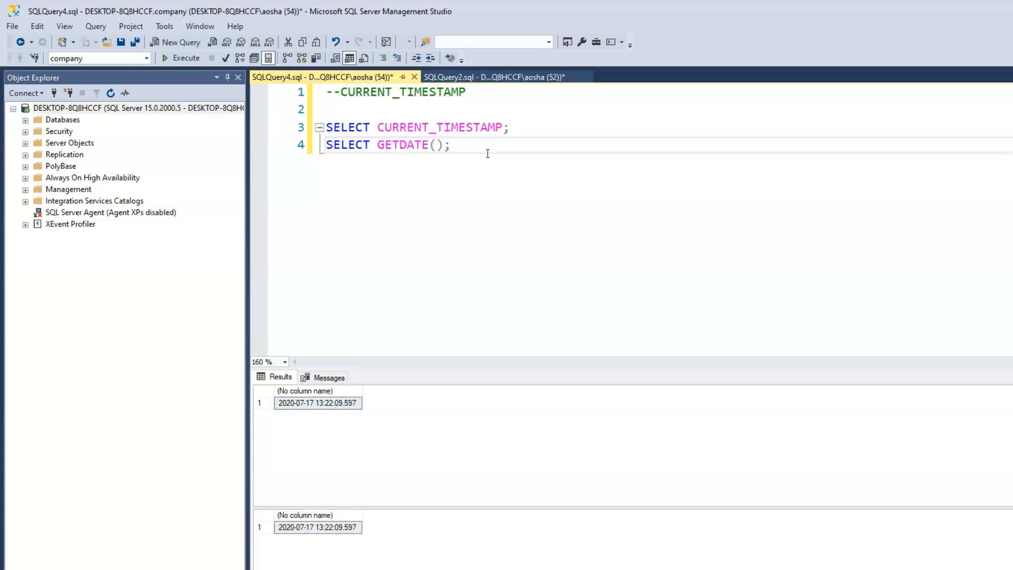
pyautogui.click(451, 145)
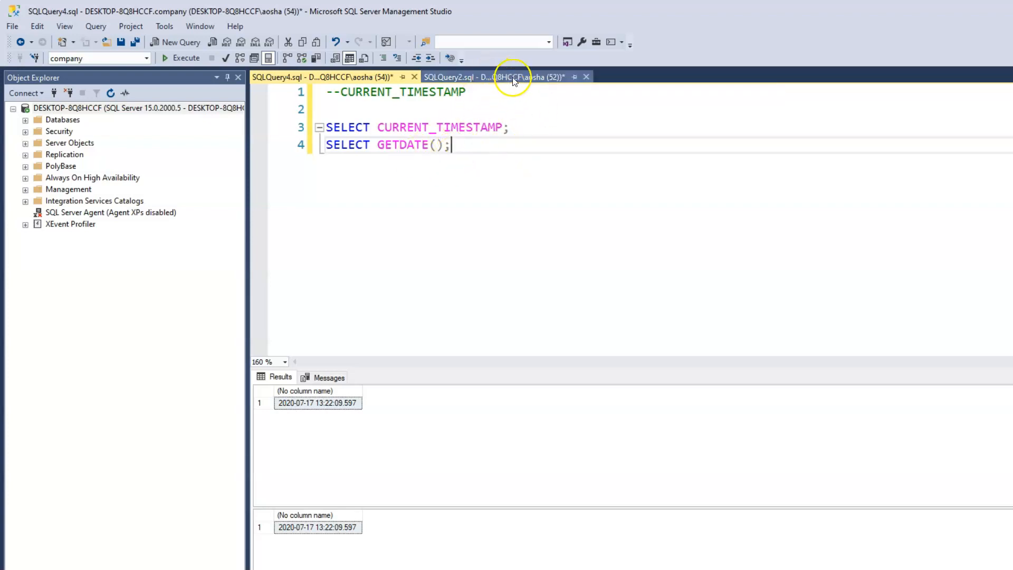
# - Copy the CREATE TABLE messanger block from SQLQuery2 into the timestamp script
pyautogui.click(493, 77)
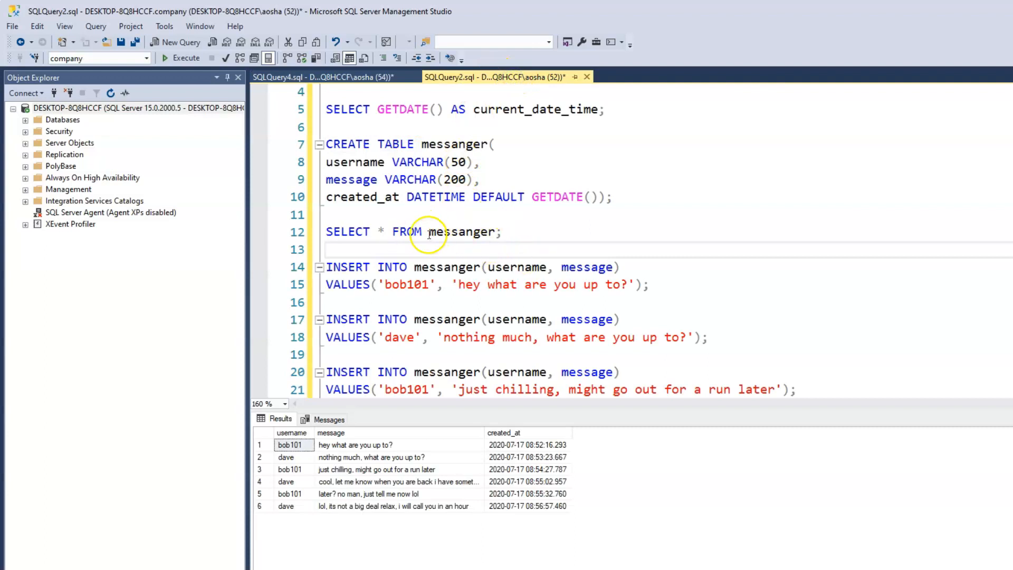
pyautogui.moveTo(326, 143); pyautogui.dragTo(612, 197)
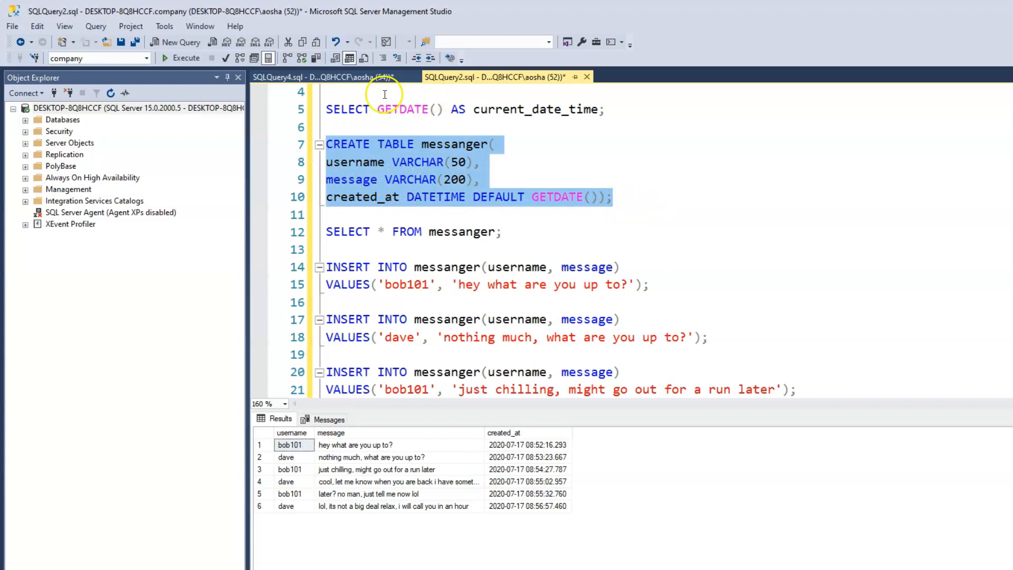
pyautogui.click(317, 77)
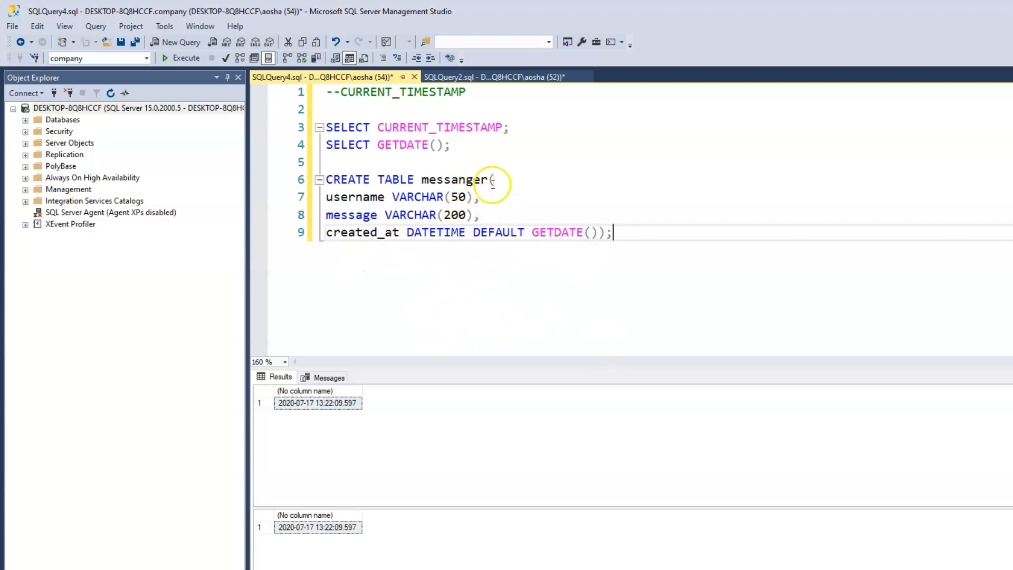
# - Rename the table to messanger2 with created_at defaulting to CURRENT_TIMESTAMP and execute it
pyautogui.write('S')
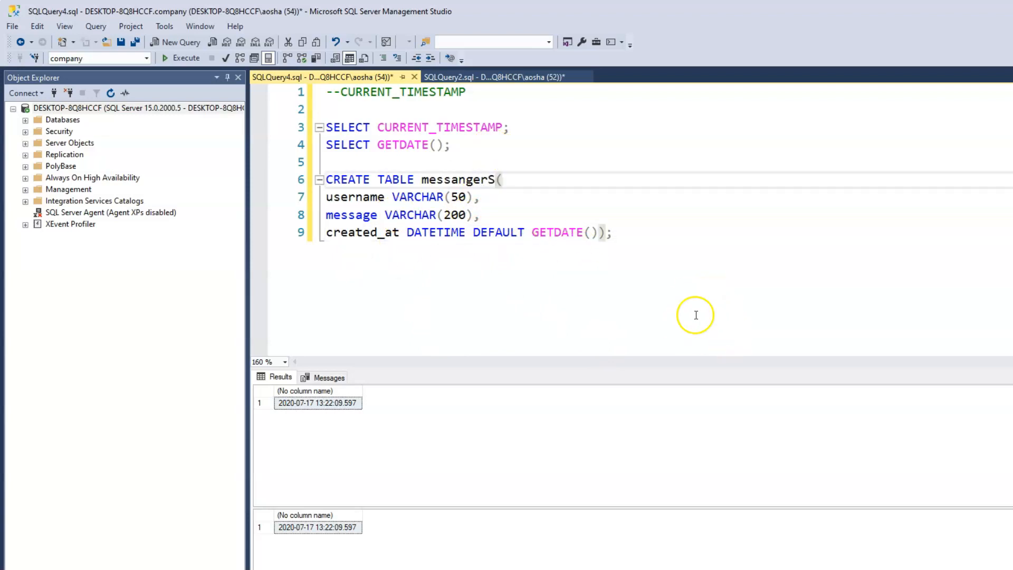
pyautogui.press('Backspace')
pyautogui.write('2')
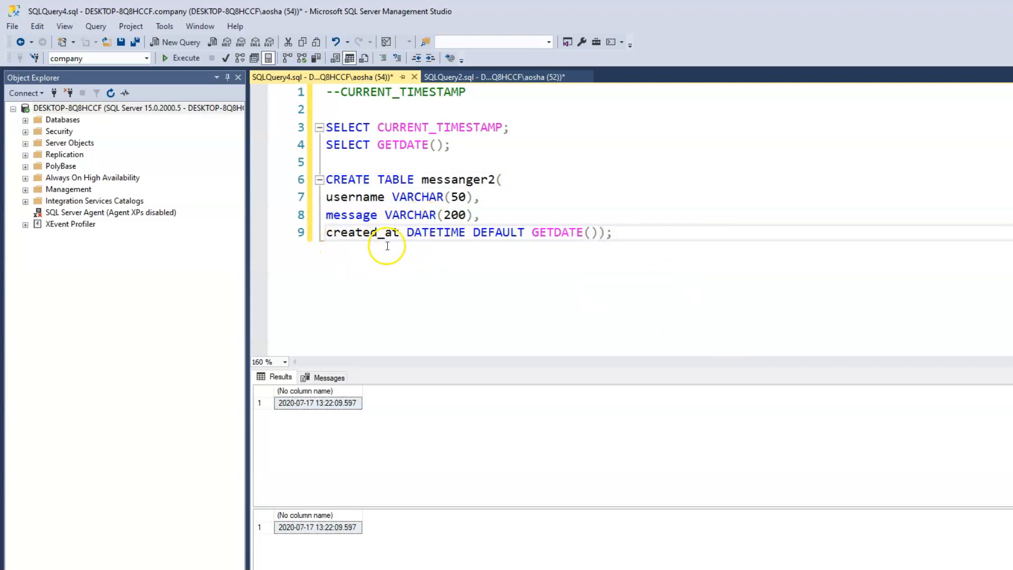
pyautogui.moveTo(445, 266)
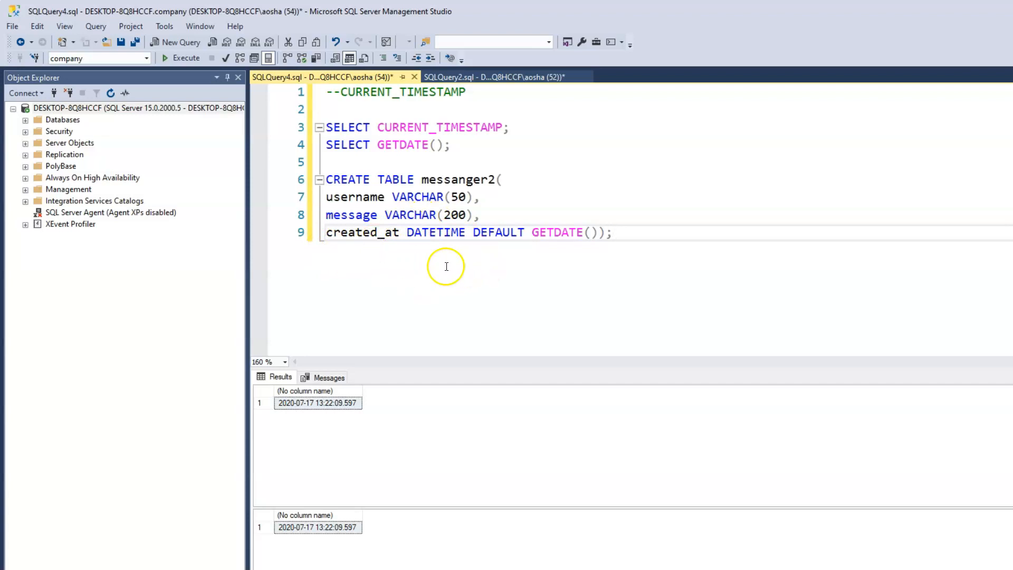
pyautogui.moveTo(456, 247)
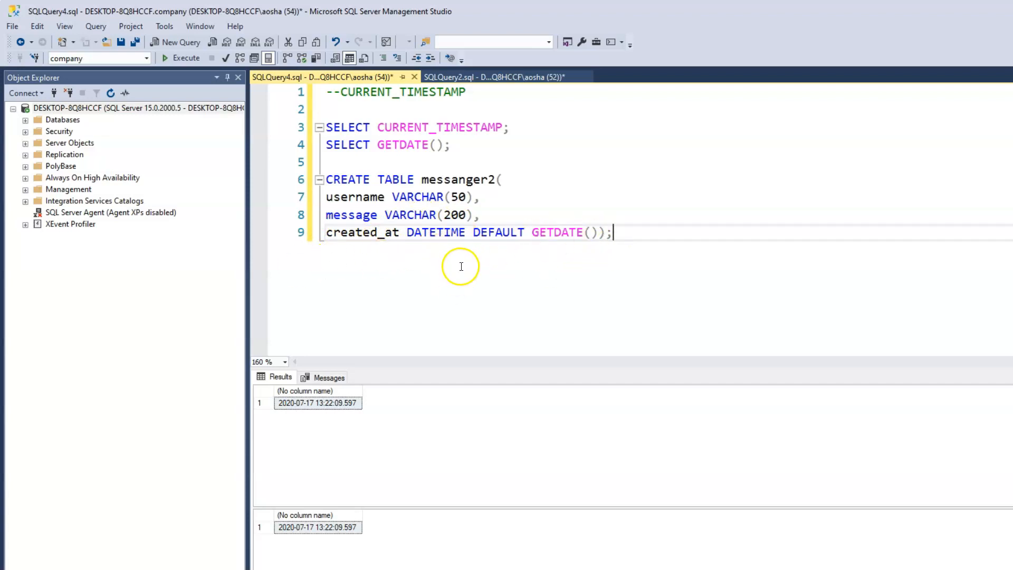
pyautogui.moveTo(513, 255)
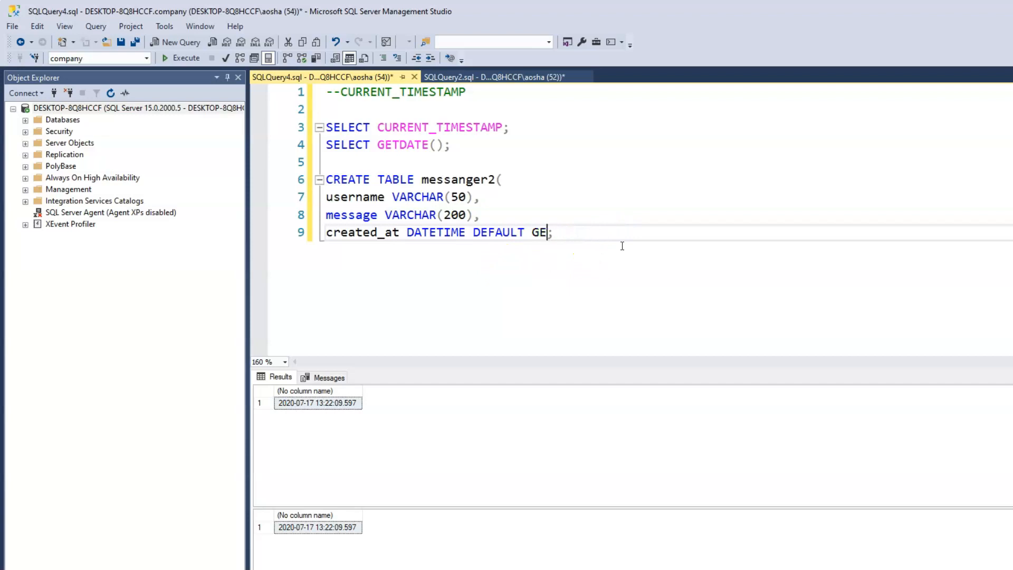
pyautogui.write('cu')
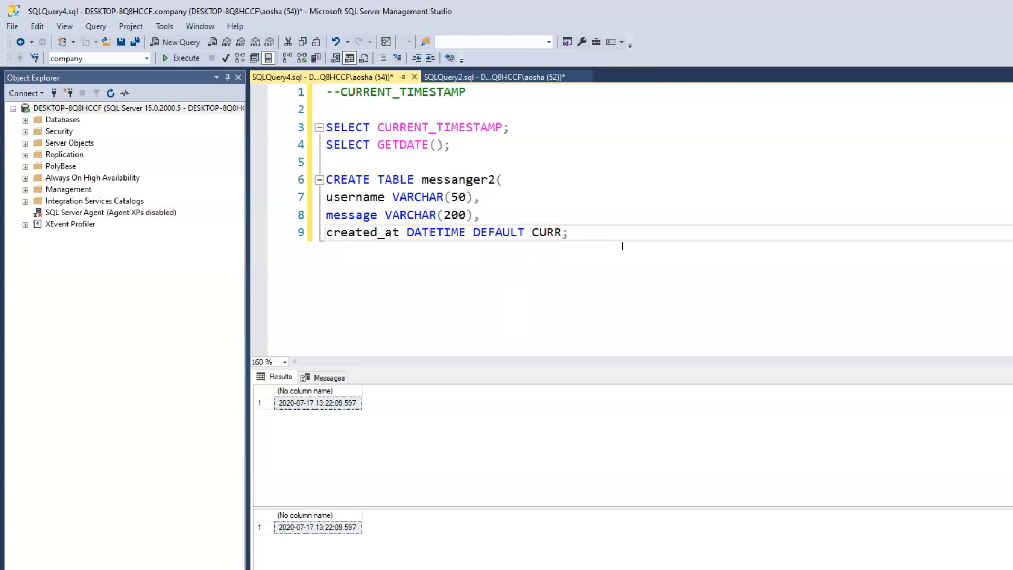
pyautogui.write('ENT_TIME')
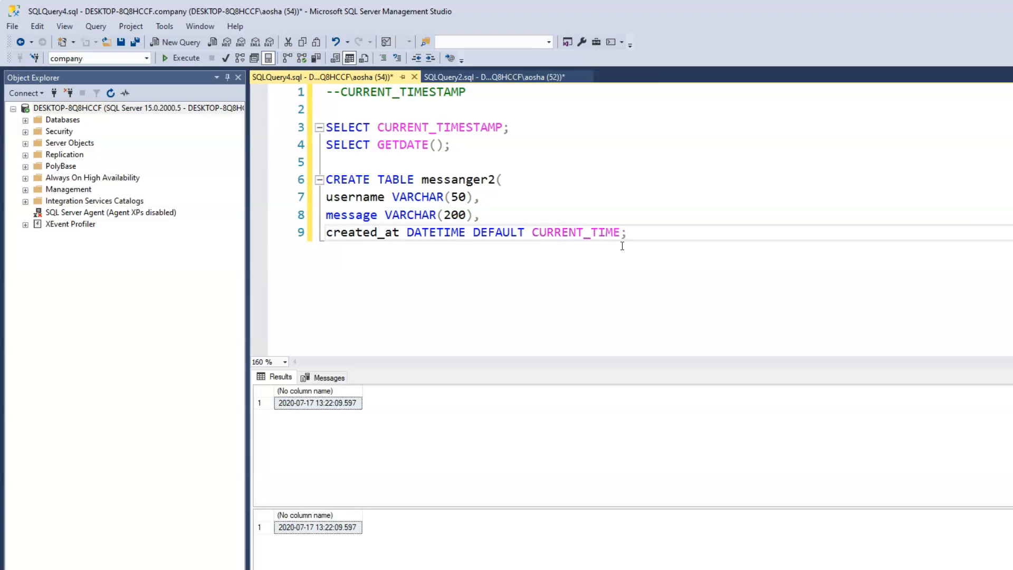
pyautogui.write('STAMP)')
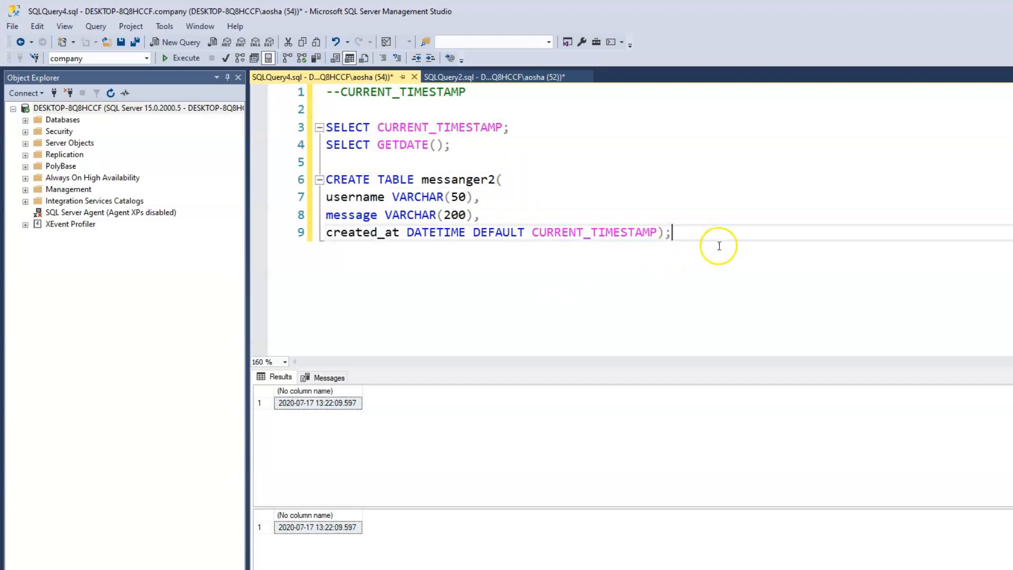
pyautogui.moveTo(626, 252)
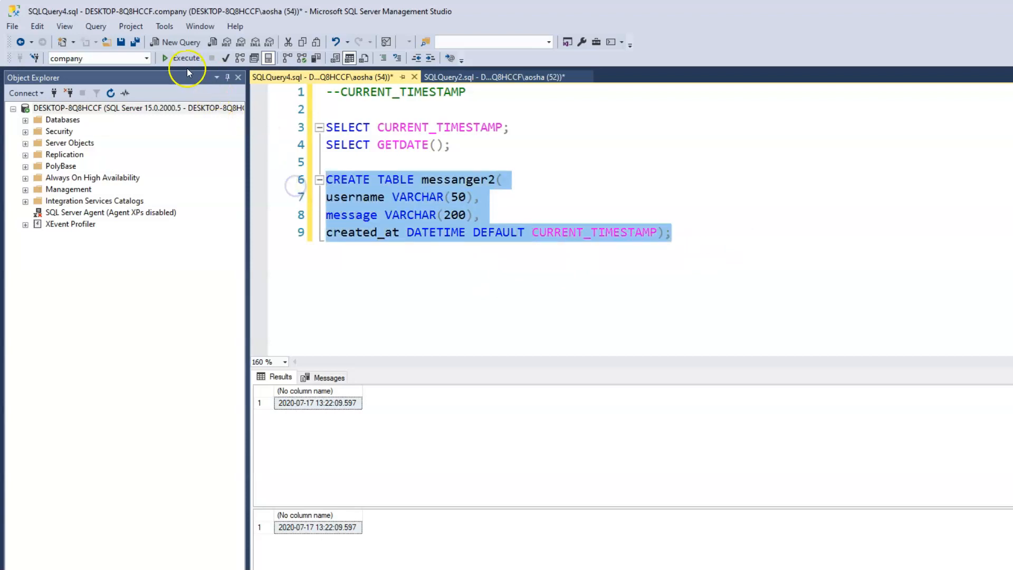
pyautogui.click(186, 58)
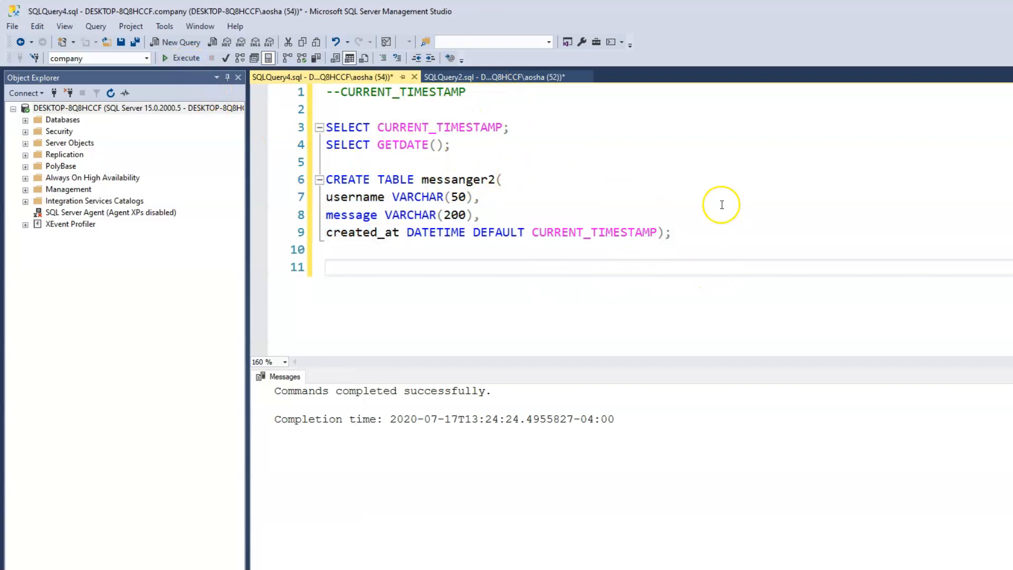
# - Query SELECT * FROM messanger2 showing its empty columns, then return to SQLQuery2
pyautogui.write('SELECT')
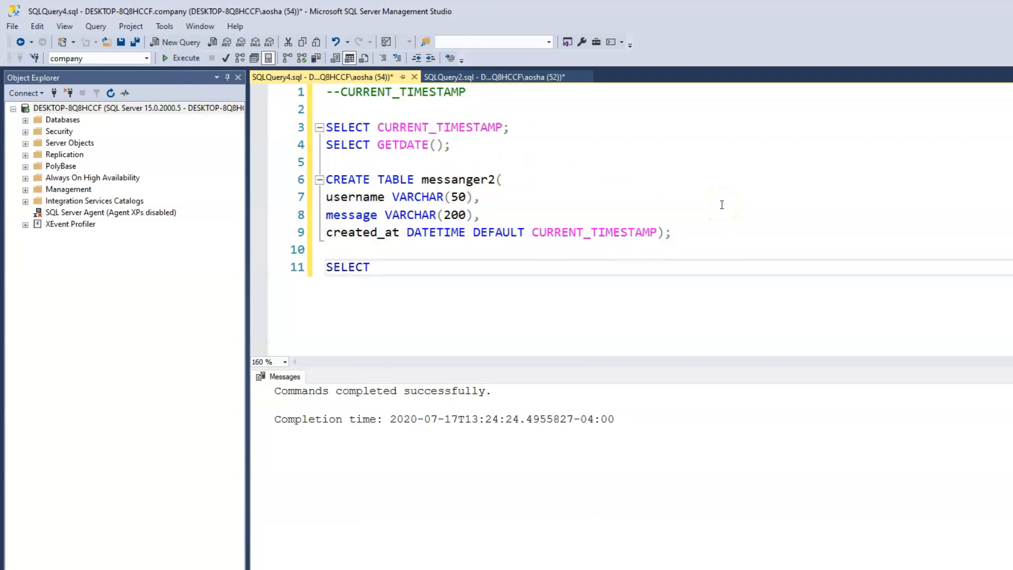
pyautogui.write('* FROM mess')
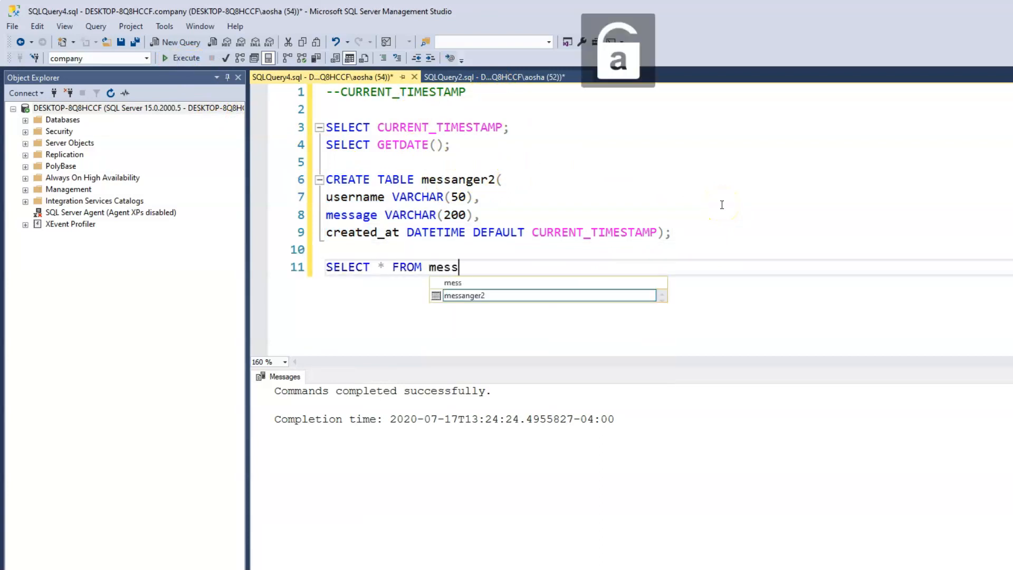
pyautogui.press('Tab')
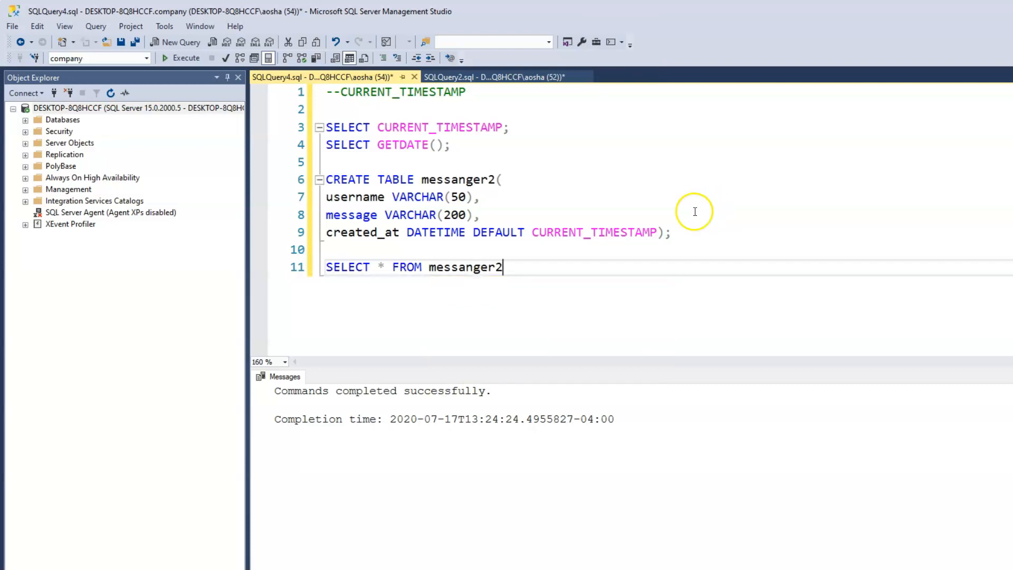
pyautogui.moveTo(675, 228)
pyautogui.write(';')
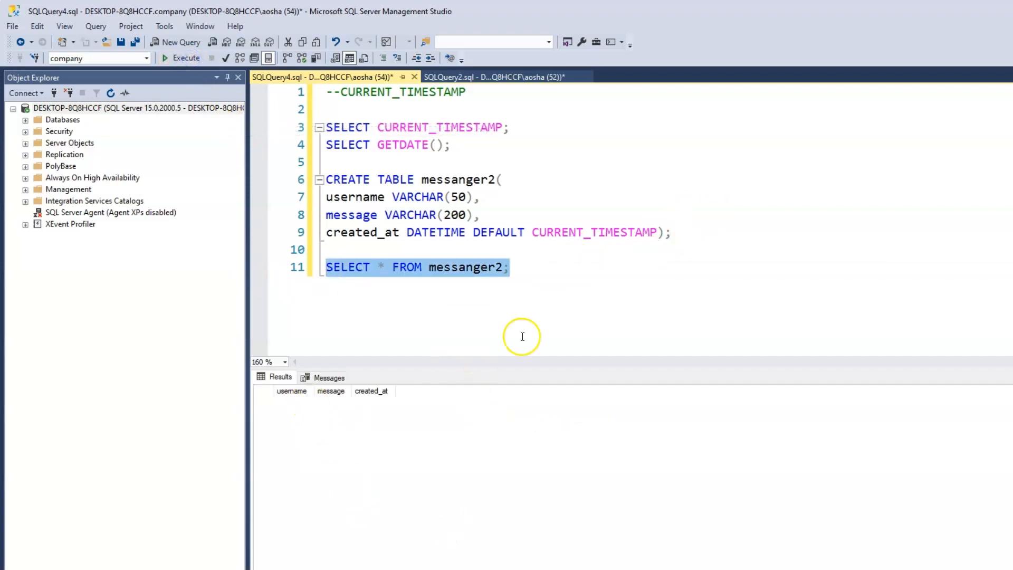
pyautogui.click(491, 77)
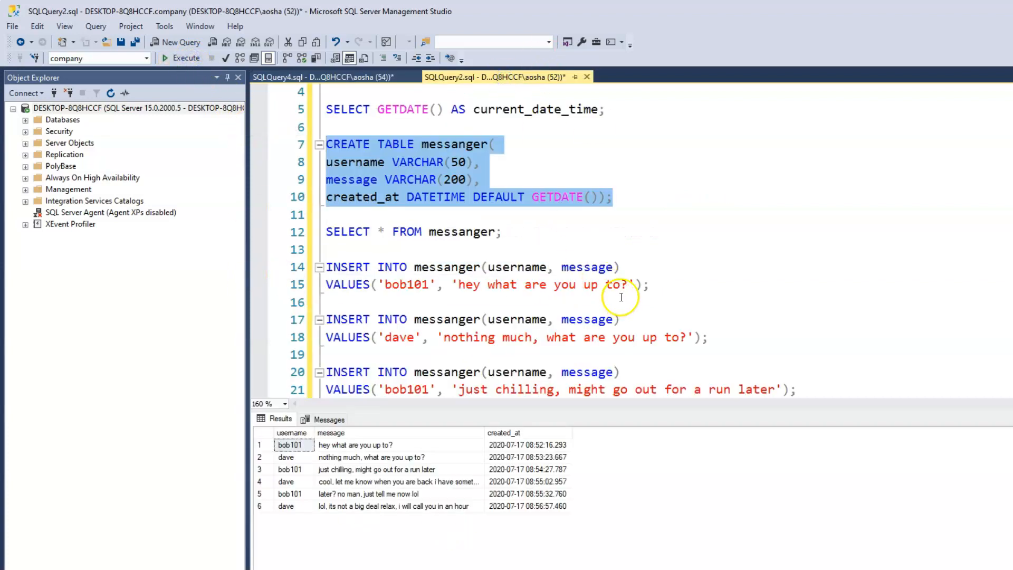
# - Bring the chat INSERT statements from SQLQuery2 over to the messanger2 script
pyautogui.scroll(-3)
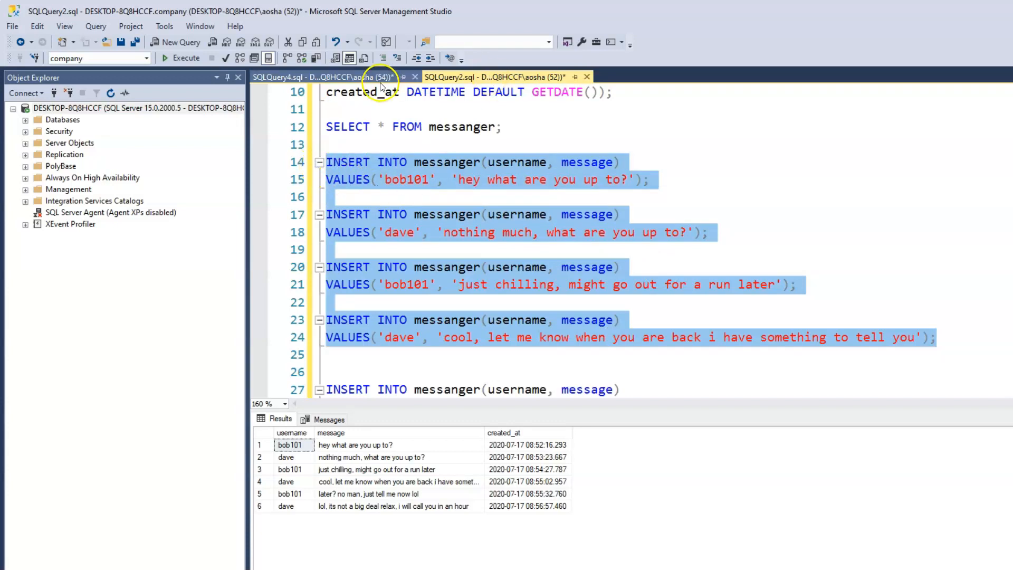
pyautogui.click(323, 77)
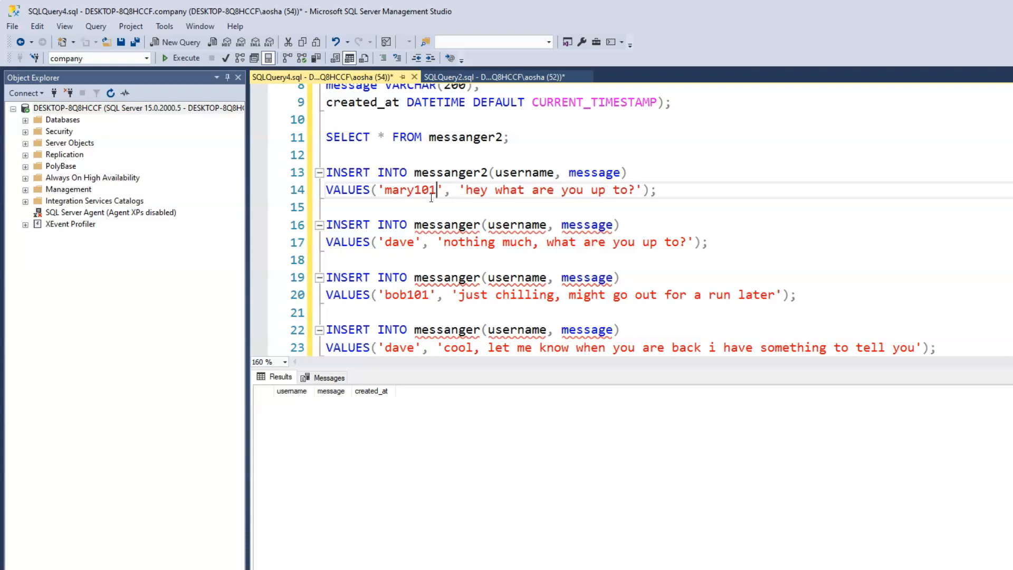
# - Insert mary's message into messanger2 and readdress the second insert to chantelle
pyautogui.press('BackSpace')
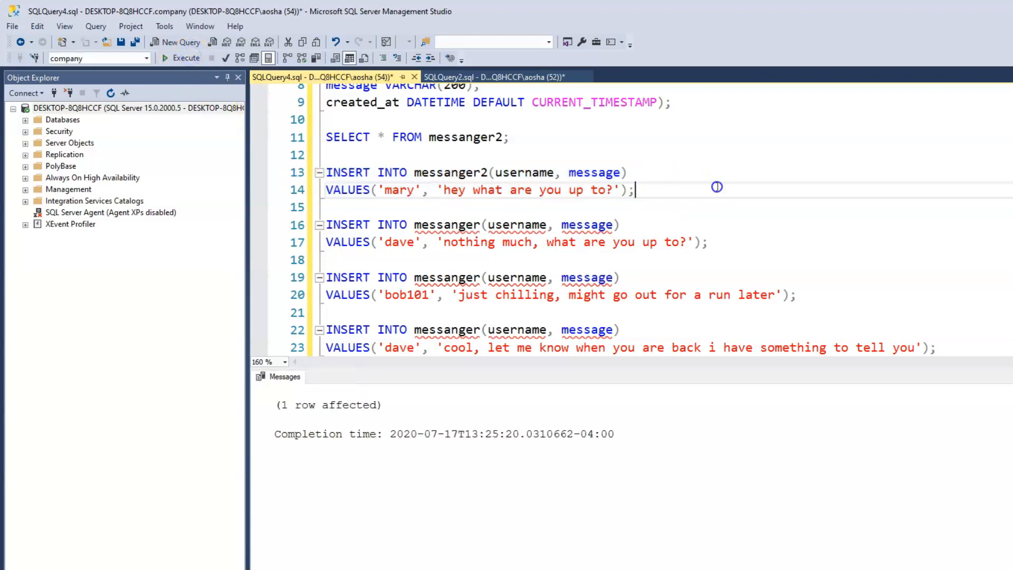
pyautogui.click(186, 58)
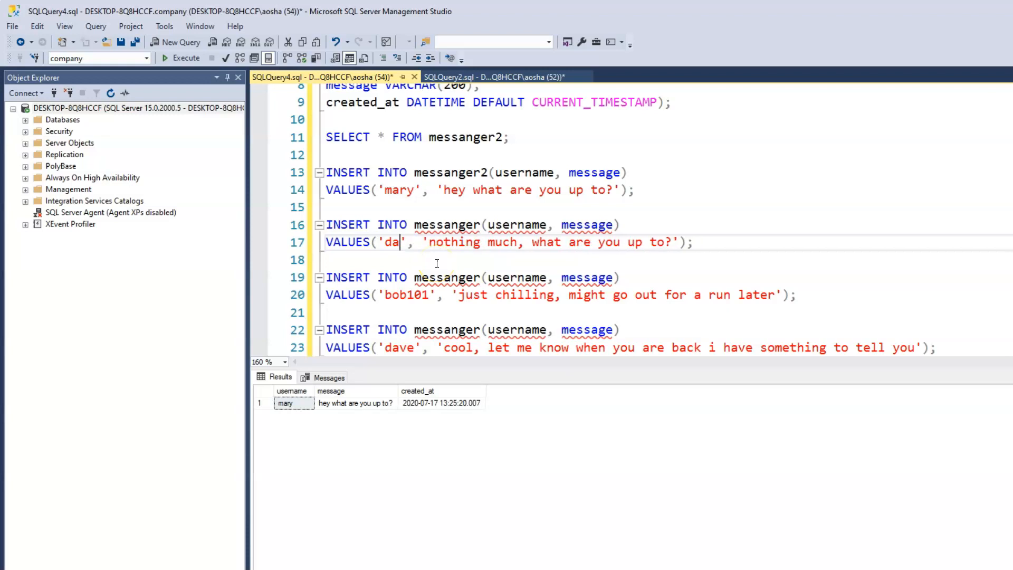
pyautogui.write('c')
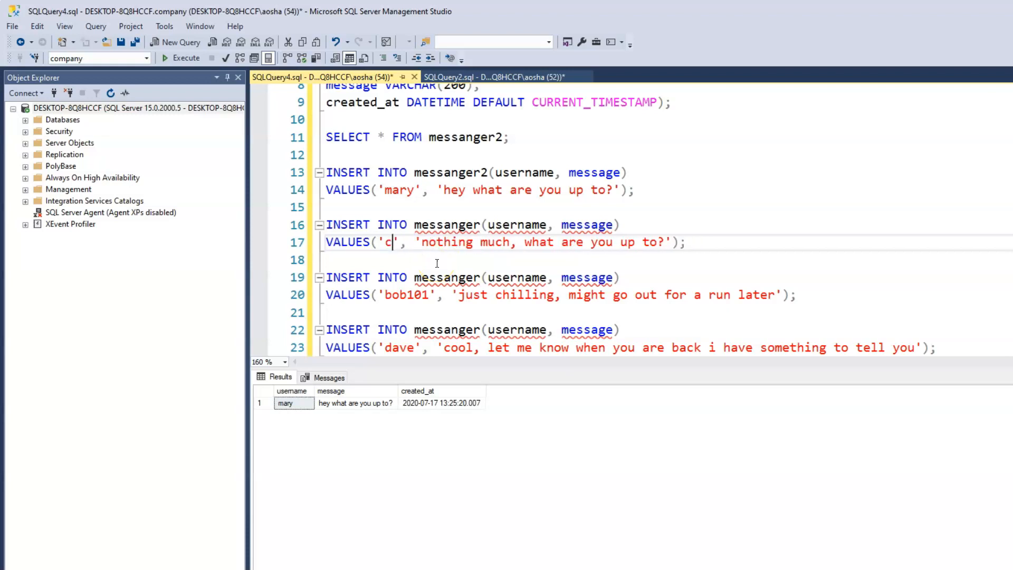
pyautogui.write('hantelle')
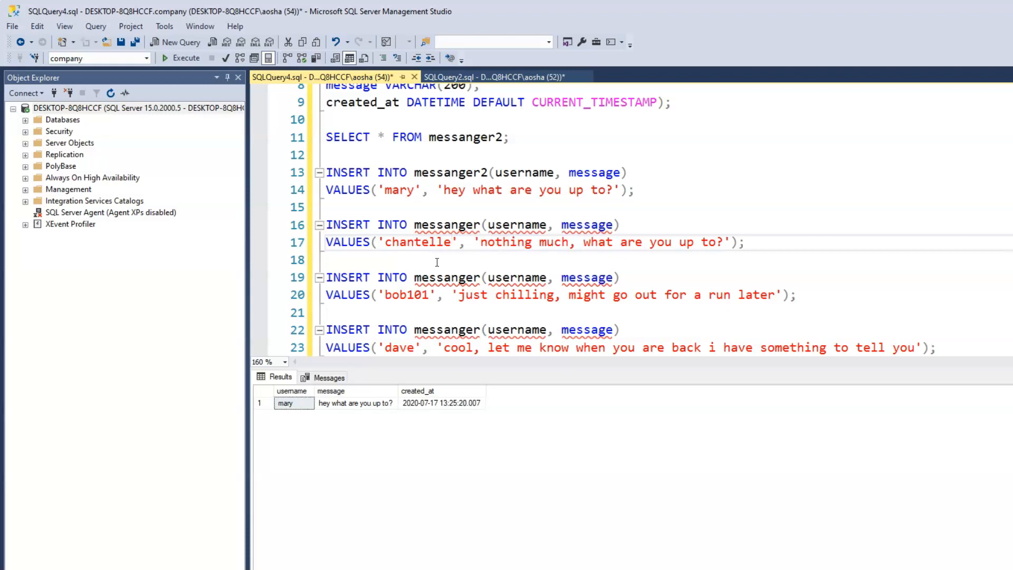
pyautogui.moveTo(839, 221)
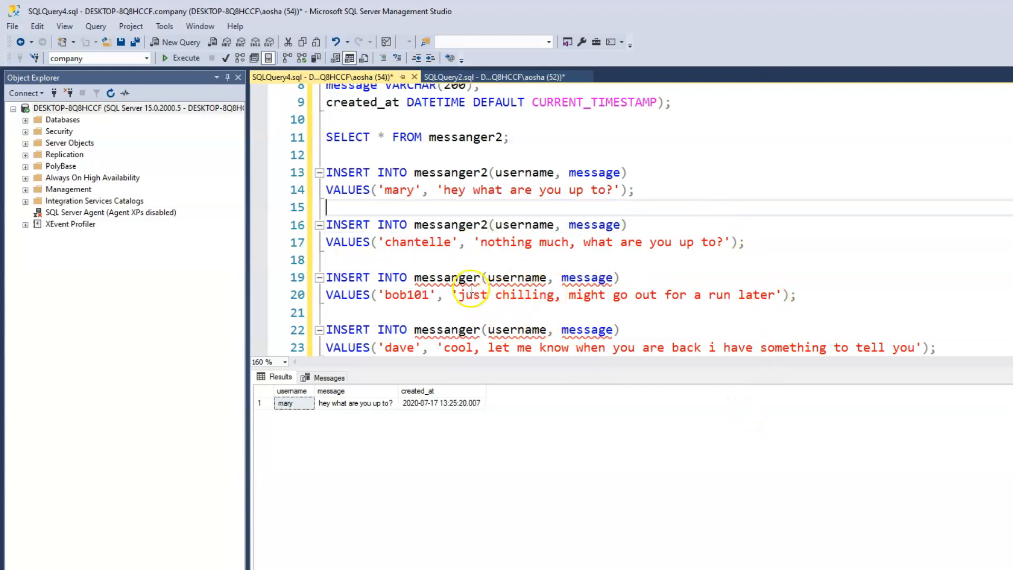
# - Point chantelle's insert at messanger2 and execute it, affecting one row
pyautogui.write('2')
pyautogui.click(477, 329)
pyautogui.write('2')
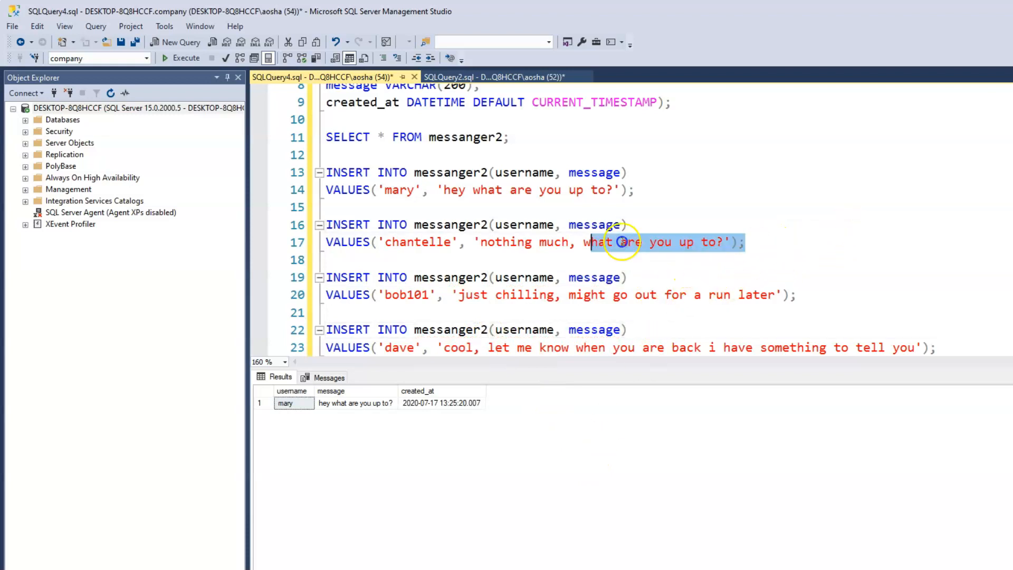
pyautogui.click(186, 58)
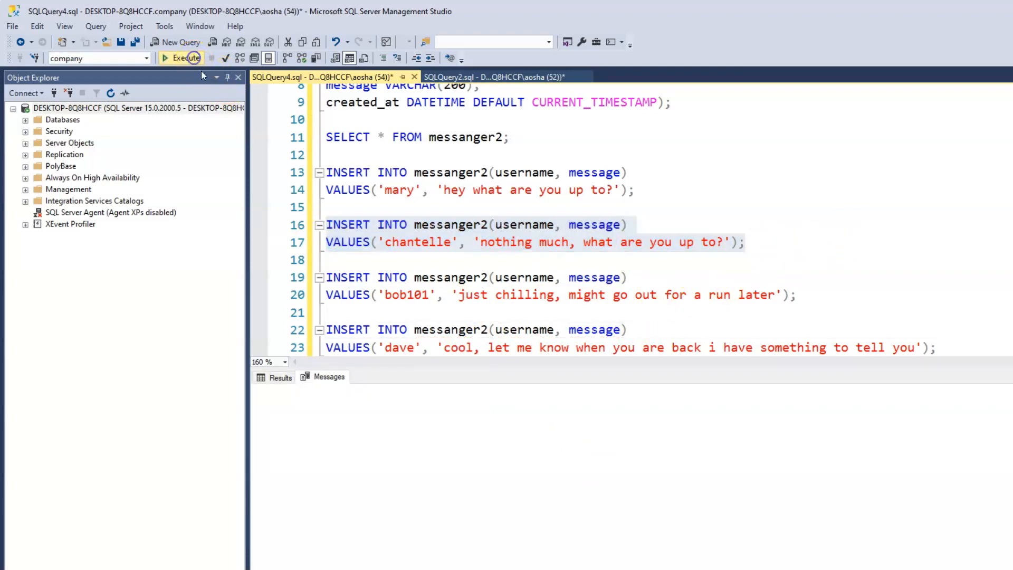
pyautogui.click(186, 57)
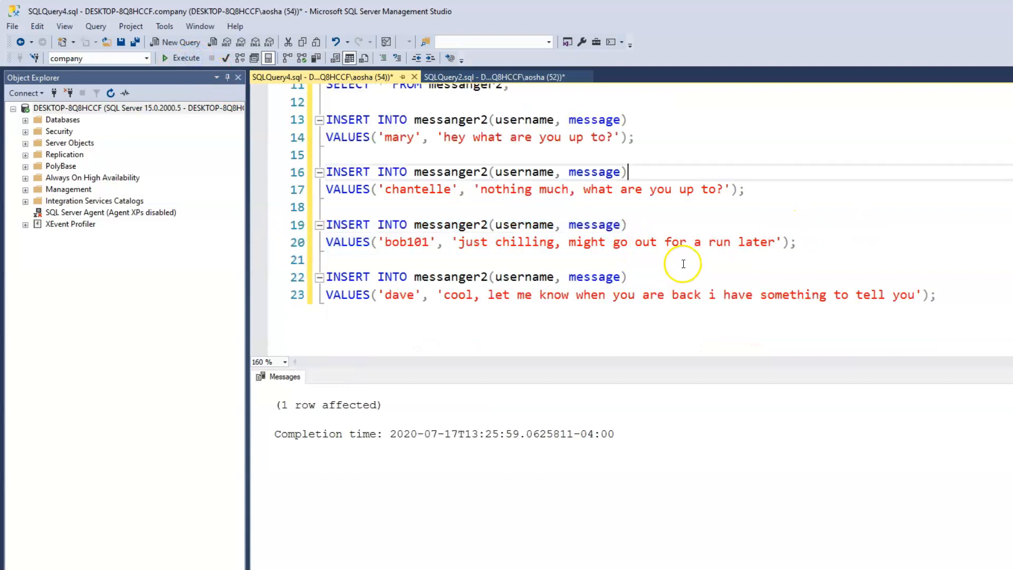
pyautogui.moveTo(432, 249)
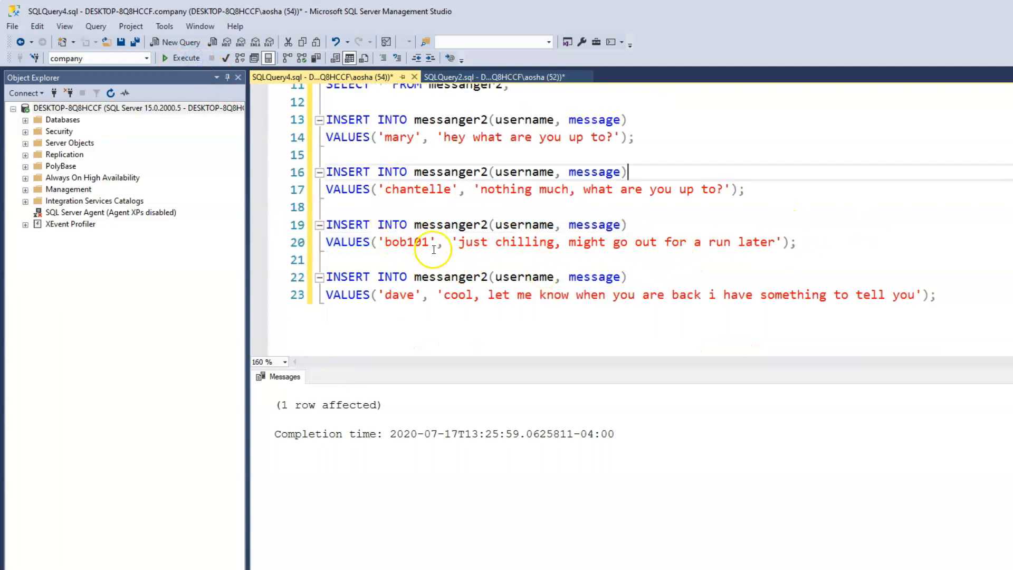
# - Change bob101 to mary on the 'just chilling, might go out for a run later' insert
pyautogui.doubleClick(405, 242)
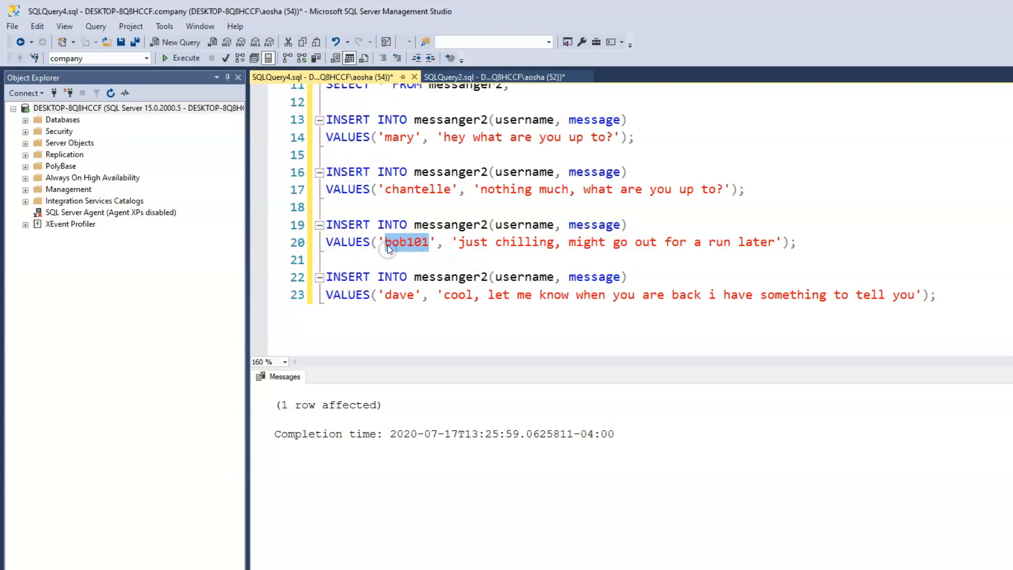
pyautogui.write('maey')
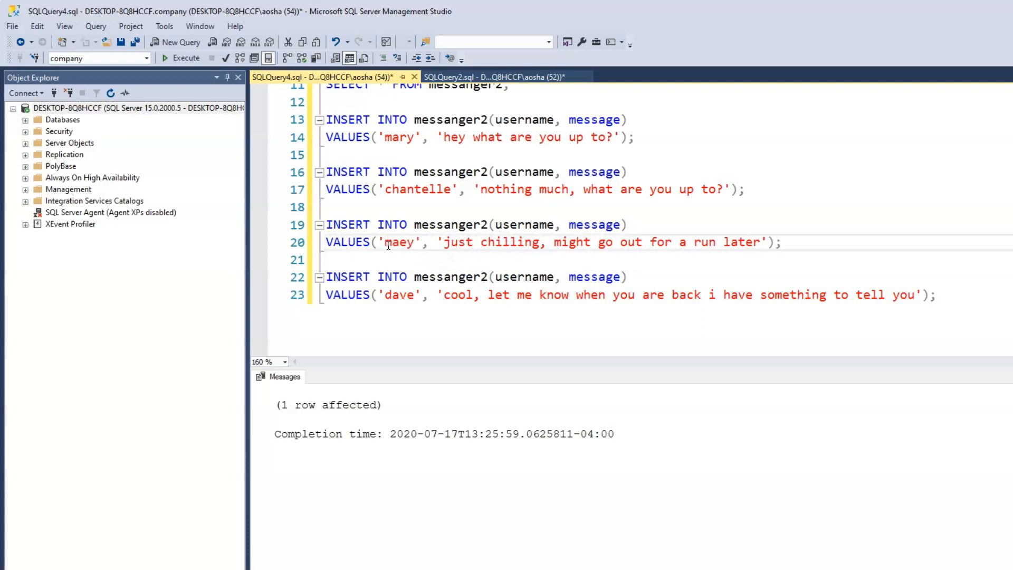
pyautogui.press('Backspace')
pyautogui.write('r')
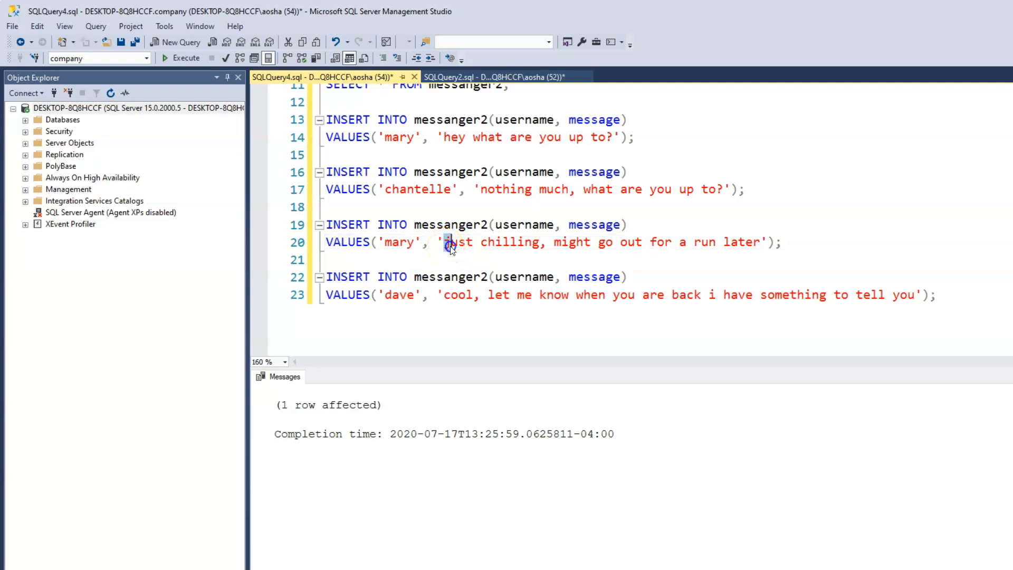
pyautogui.moveTo(445, 241); pyautogui.dragTo(759, 241)
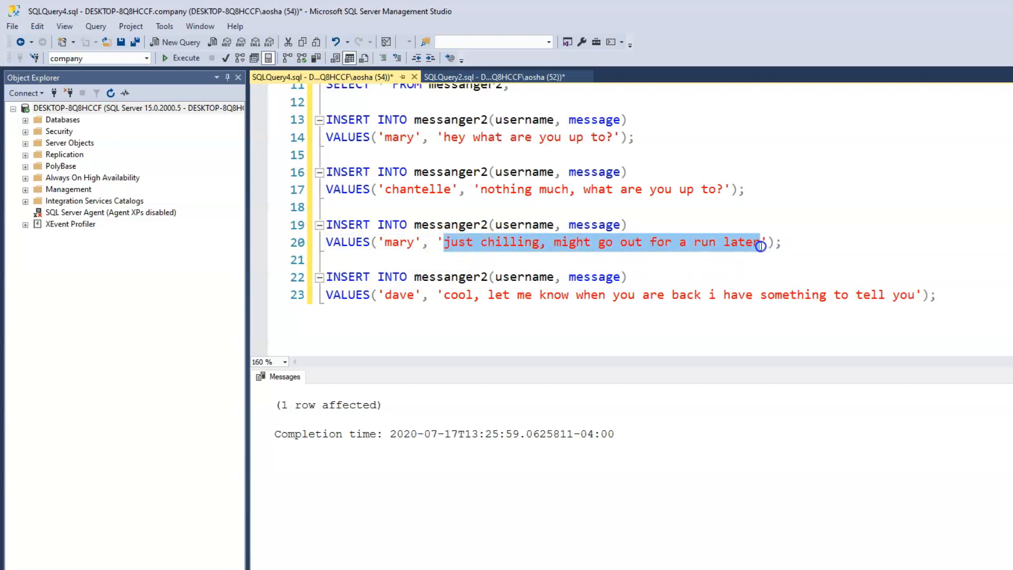
pyautogui.moveTo(773, 264)
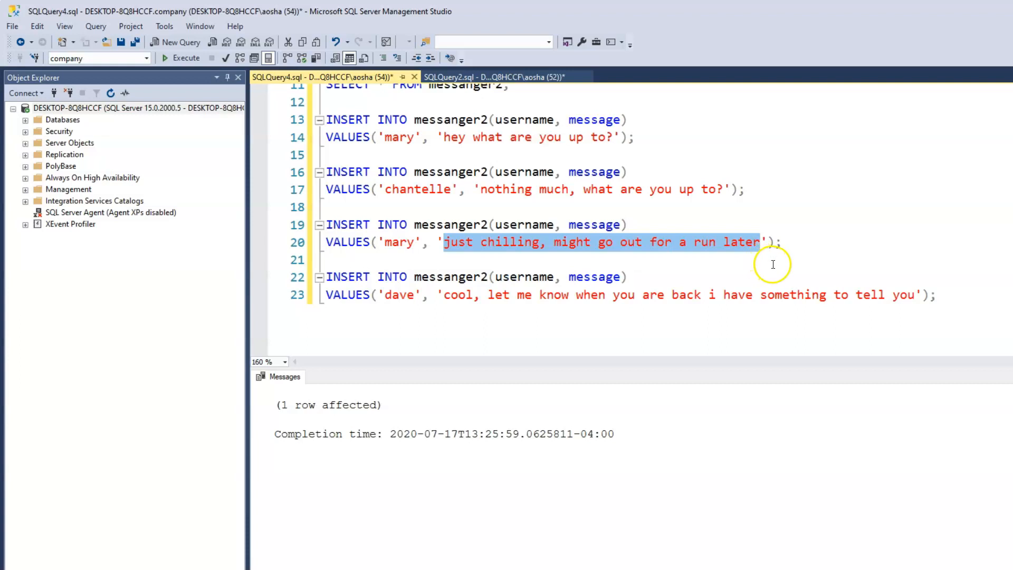
pyautogui.moveTo(571, 297)
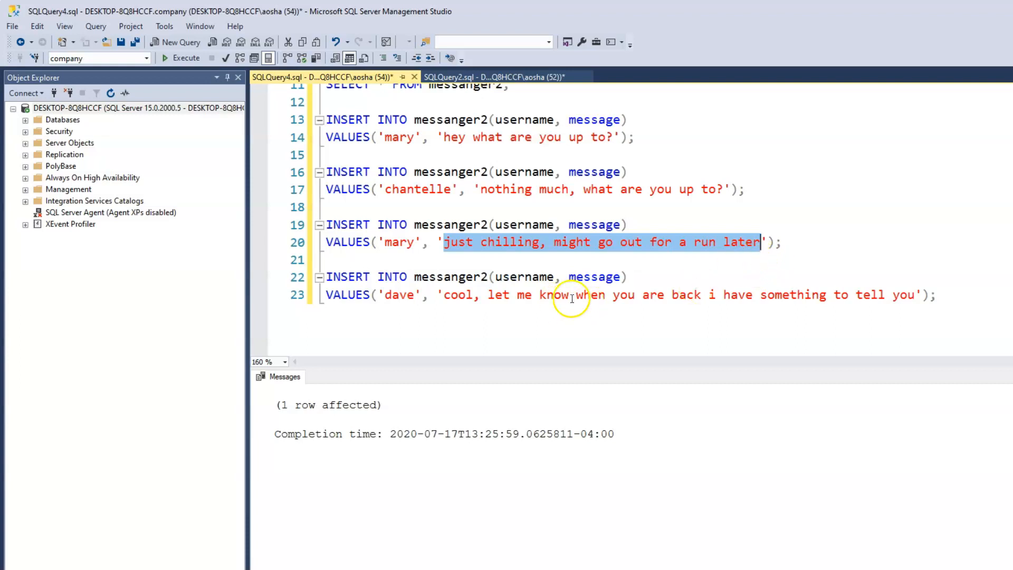
pyautogui.moveTo(773, 264)
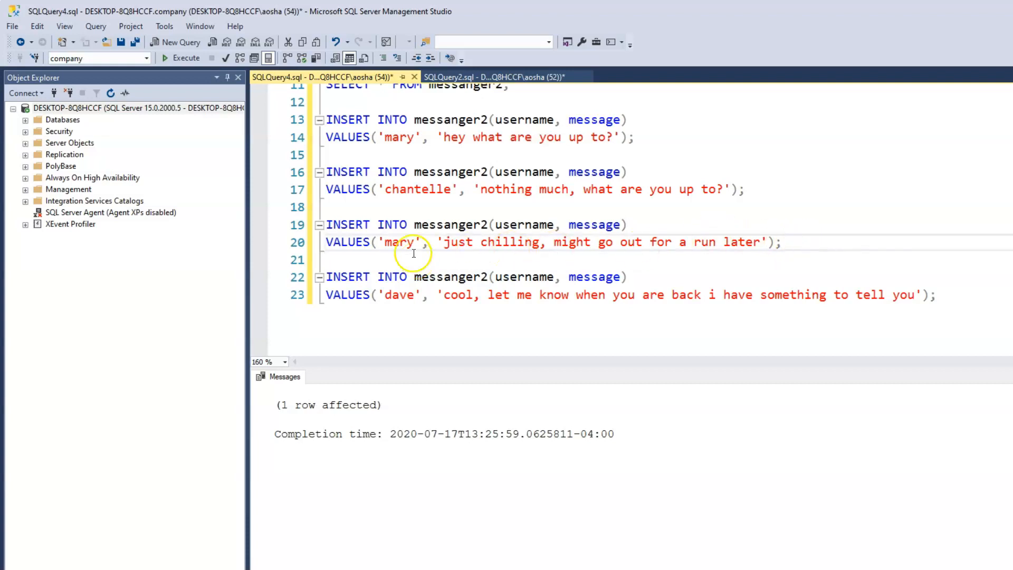
pyautogui.moveTo(846, 247)
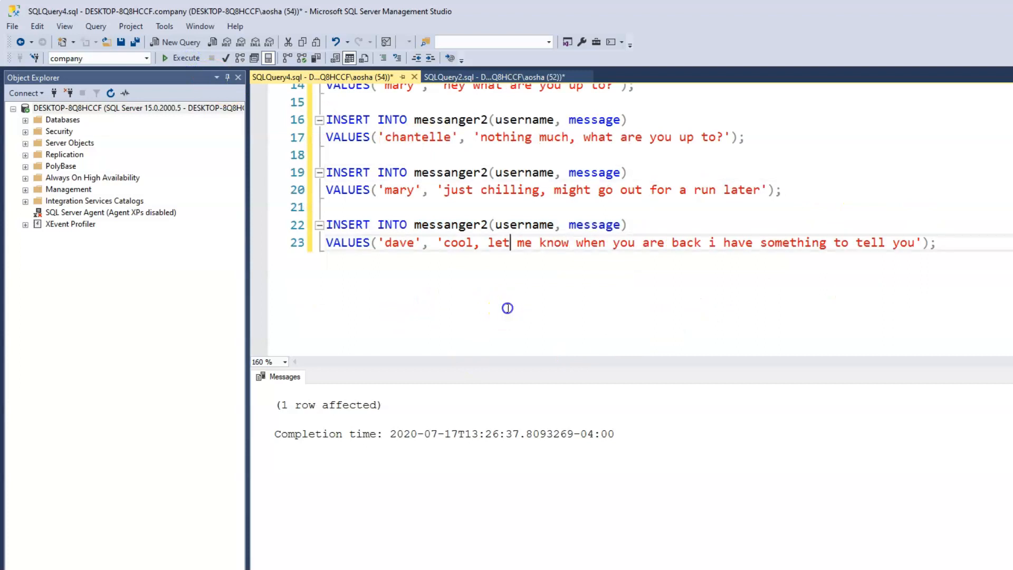
pyautogui.moveTo(467, 274)
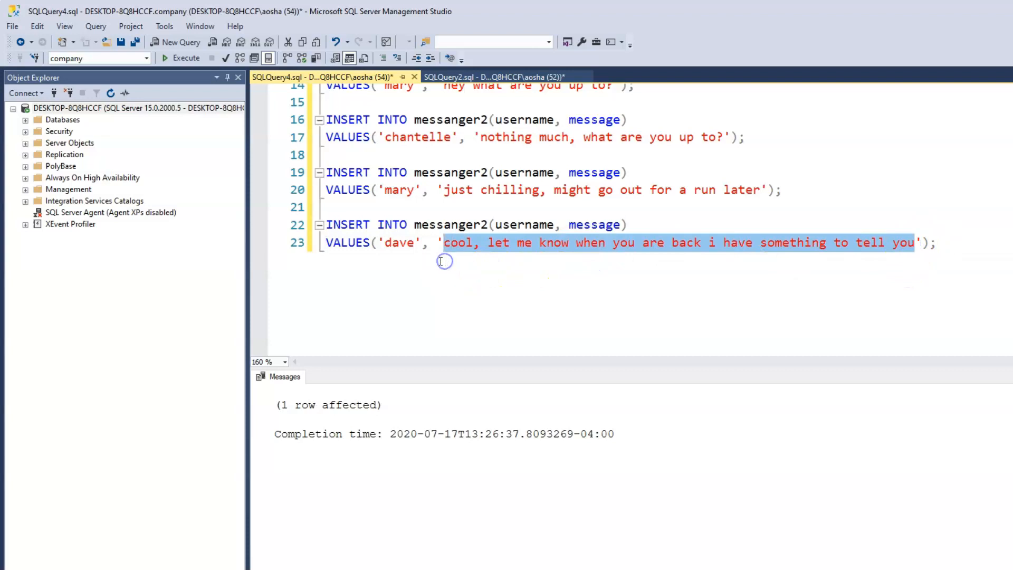
# - Rewrite dave's message text as 'hey ladies what are you to today?' on line 23
pyautogui.write("hey ladies what are you to to');")
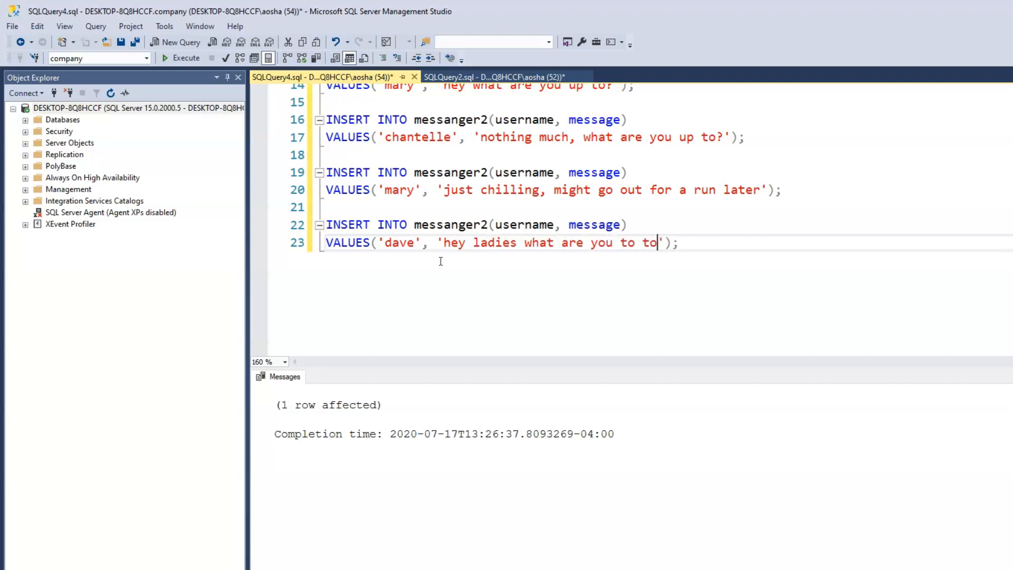
pyautogui.write('day')
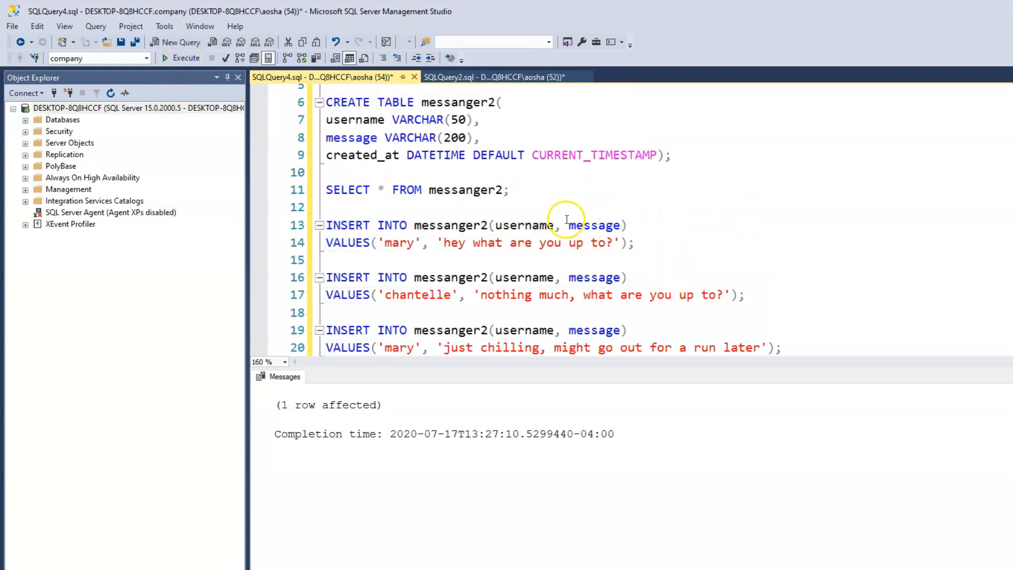
# - Execute the inserts and SELECT * FROM messanger2, returning four rows with created_at timestamps
pyautogui.click(182, 57)
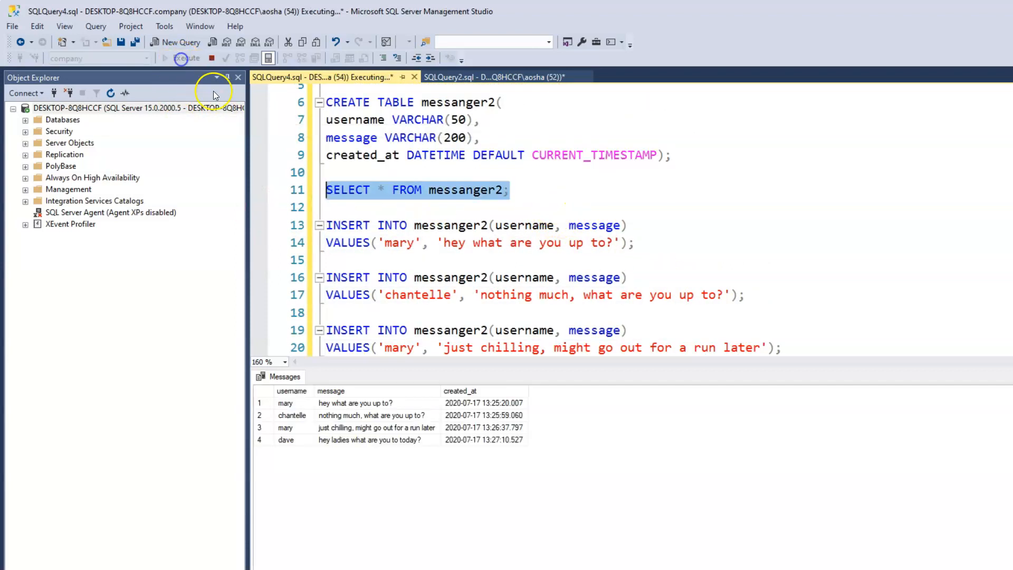
pyautogui.click(186, 57)
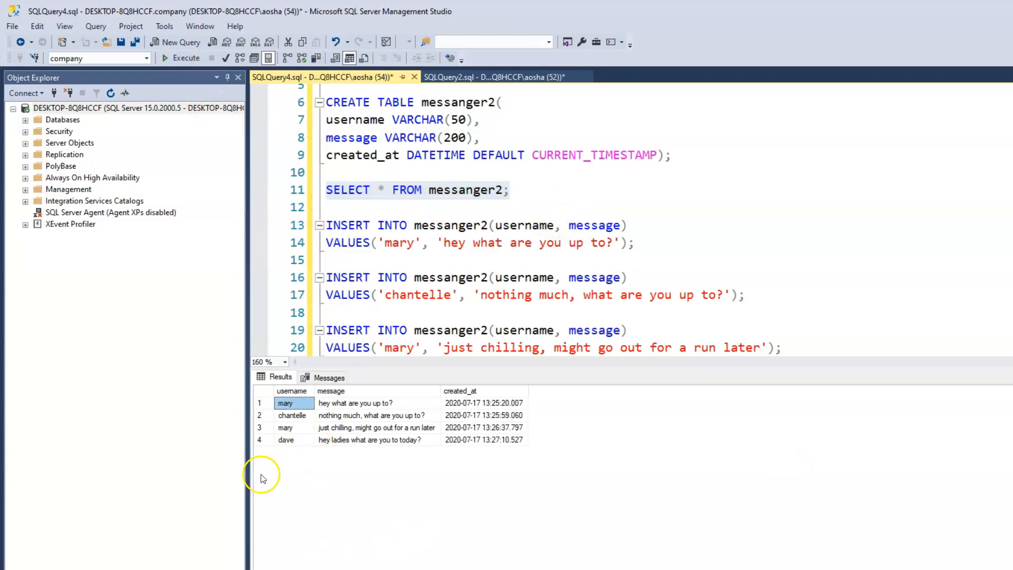
pyautogui.moveTo(293, 471)
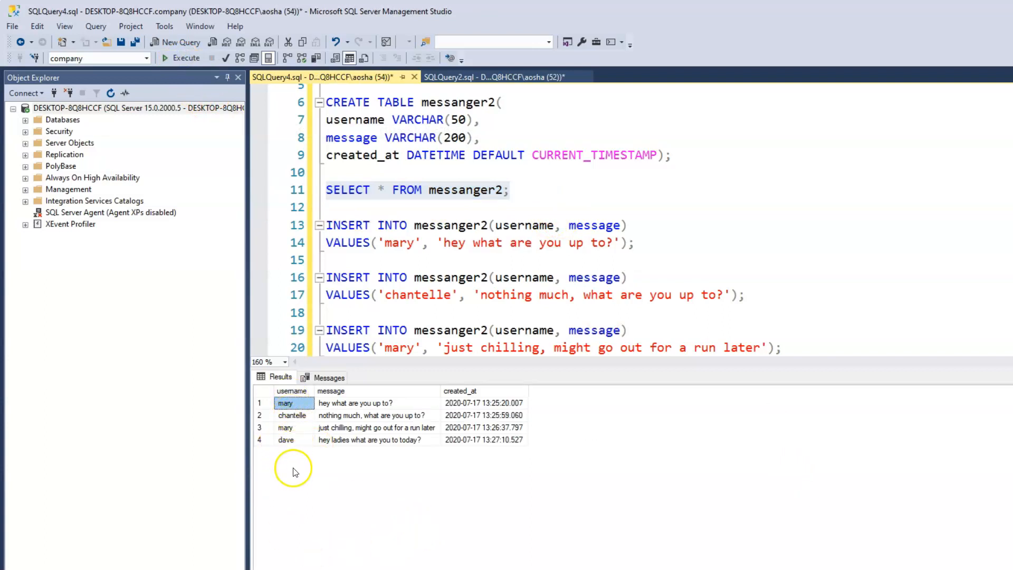
pyautogui.moveTo(331, 458)
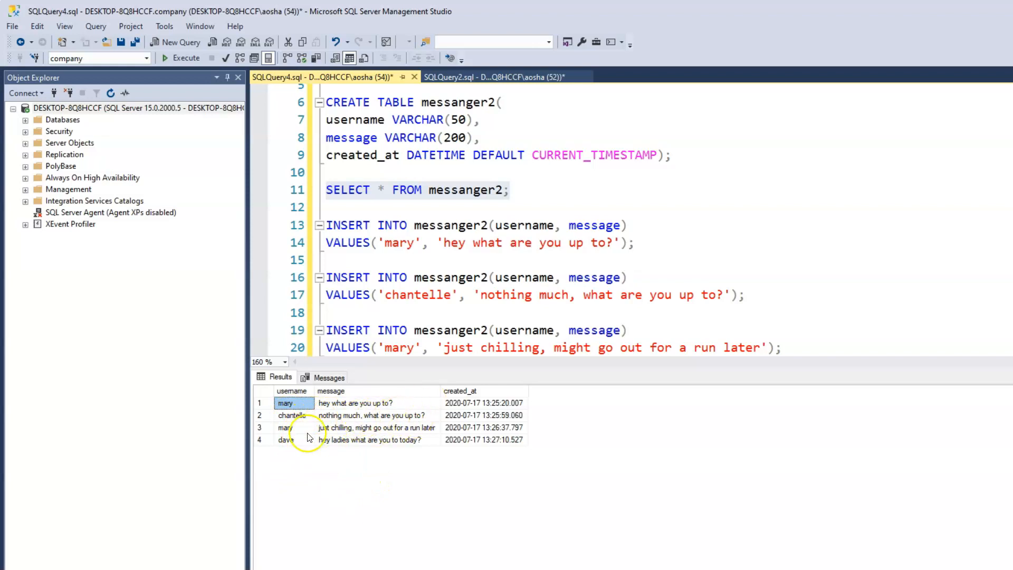
pyautogui.moveTo(408, 432)
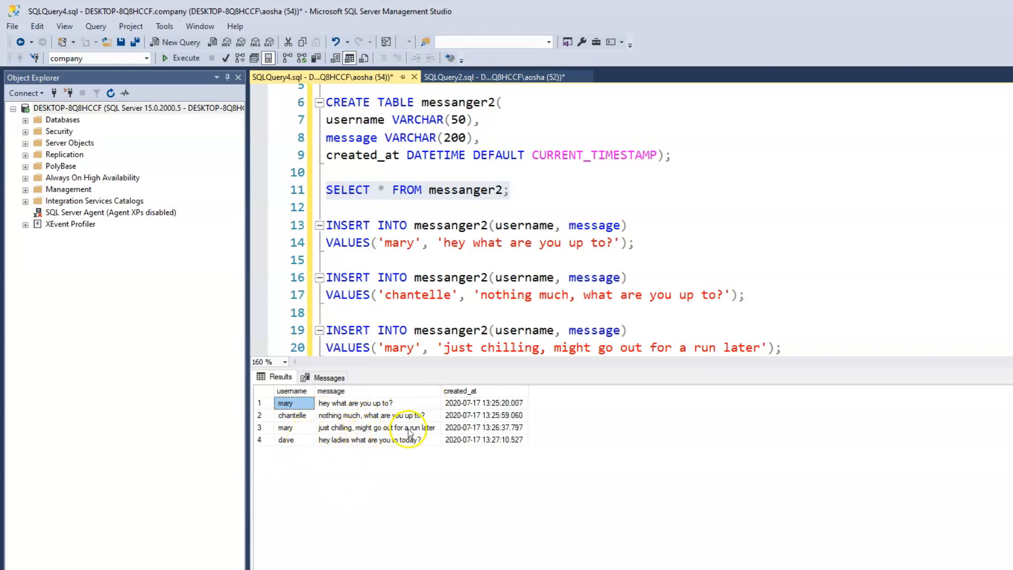
pyautogui.moveTo(390, 497)
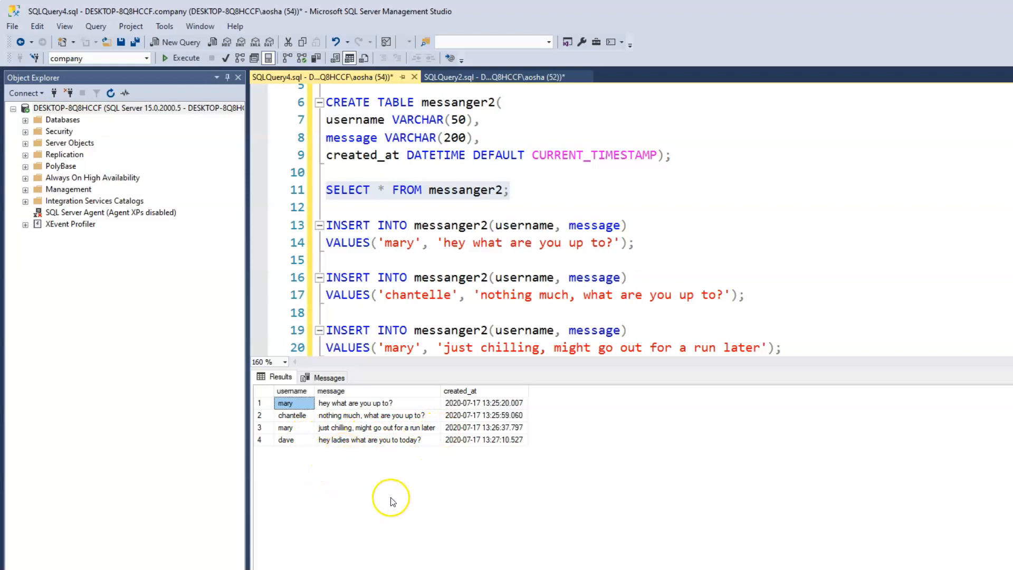
pyautogui.moveTo(302, 469)
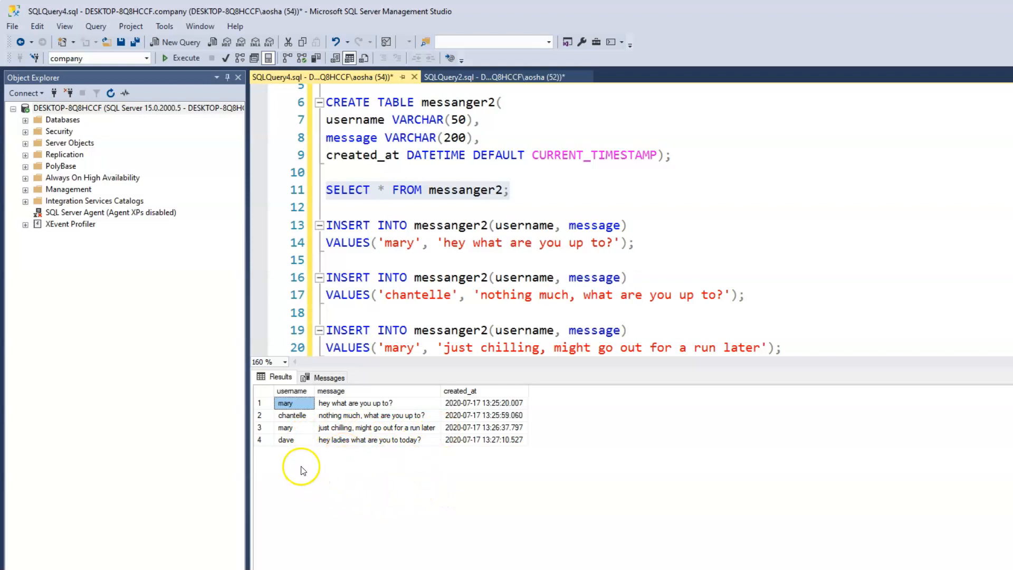
pyautogui.moveTo(373, 479)
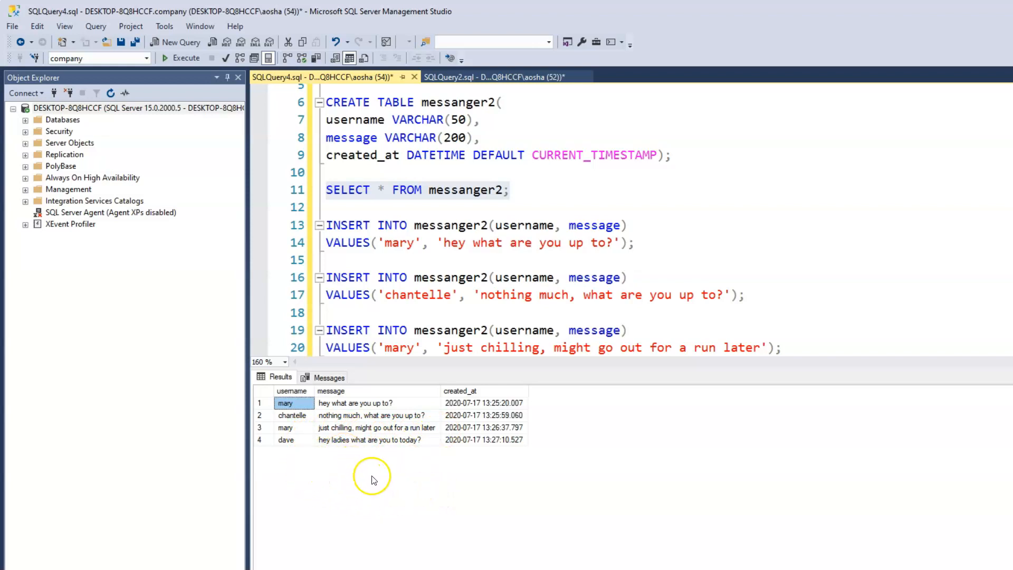
pyautogui.moveTo(468, 471)
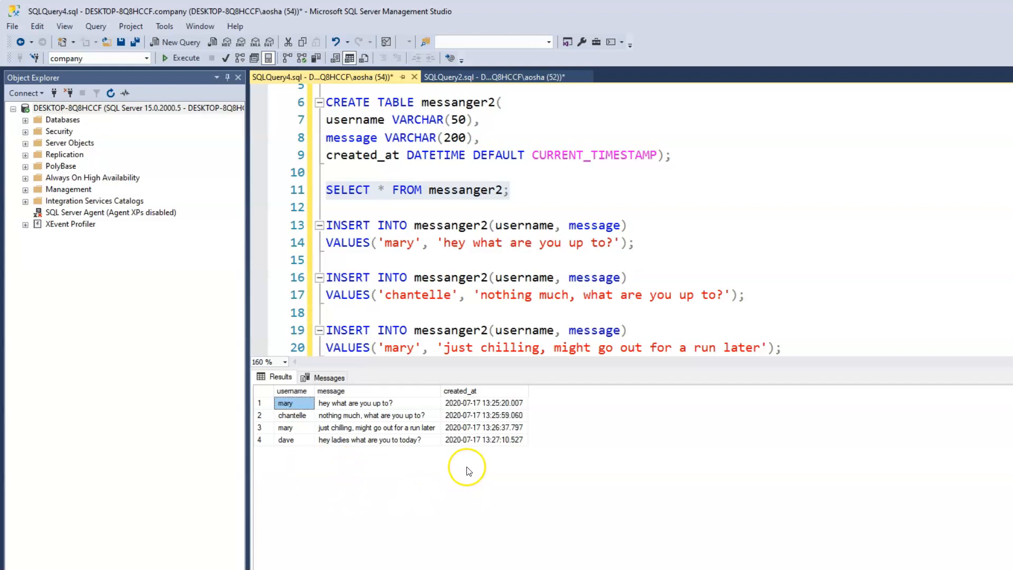
pyautogui.moveTo(402, 455)
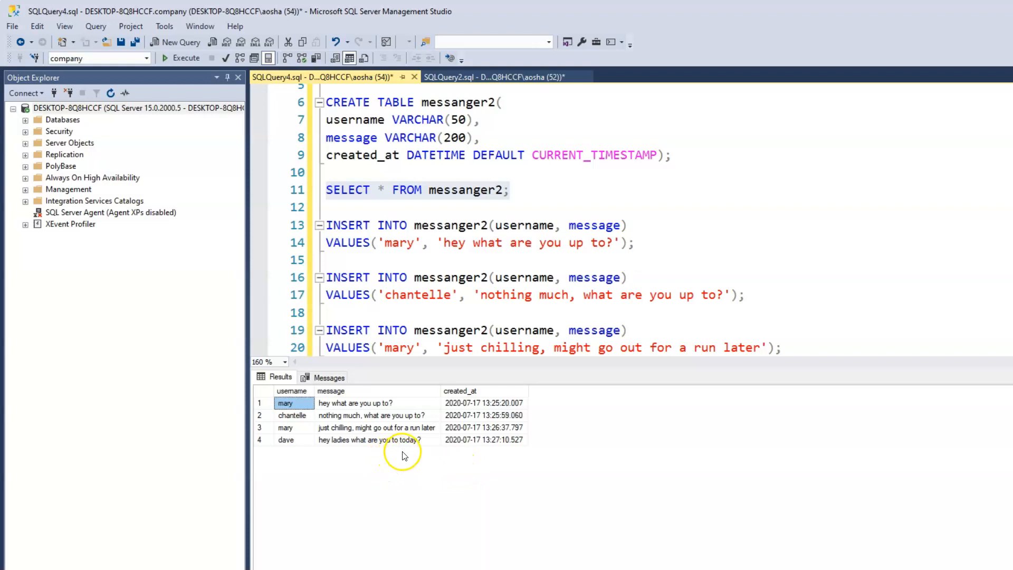
pyautogui.moveTo(459, 477)
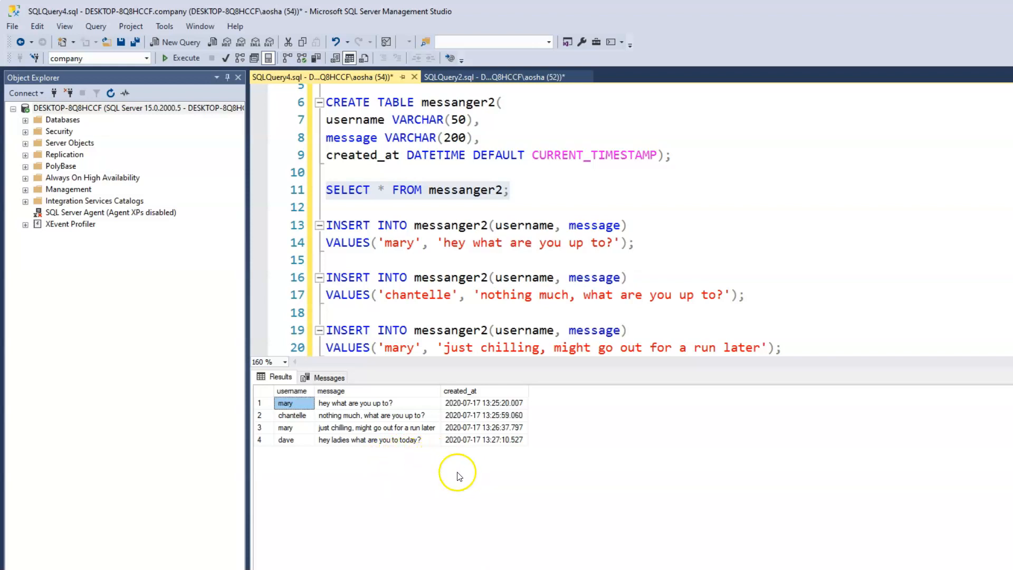
pyautogui.moveTo(477, 406)
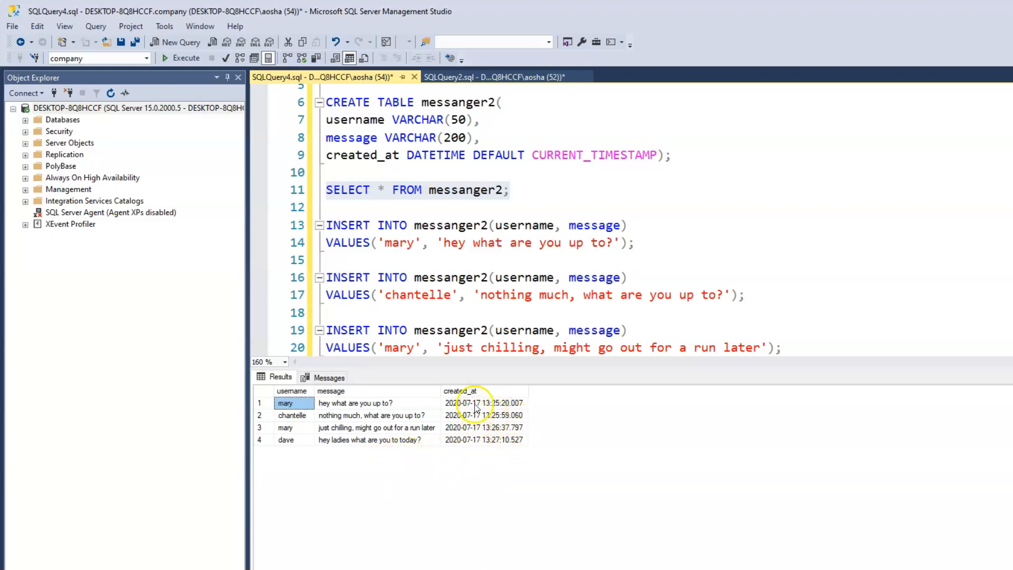
pyautogui.click(494, 77)
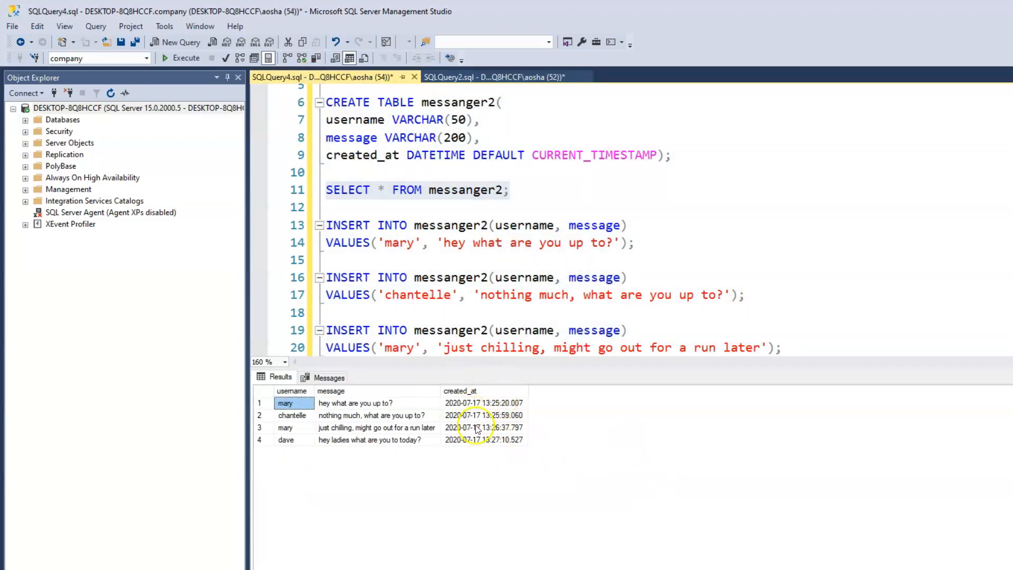
pyautogui.moveTo(497, 483)
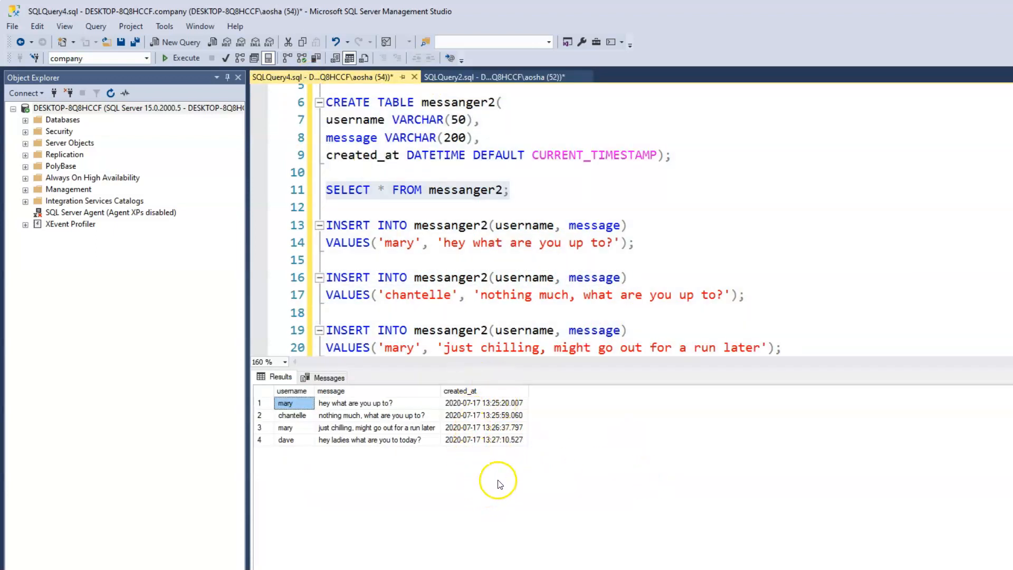
pyautogui.moveTo(496, 450)
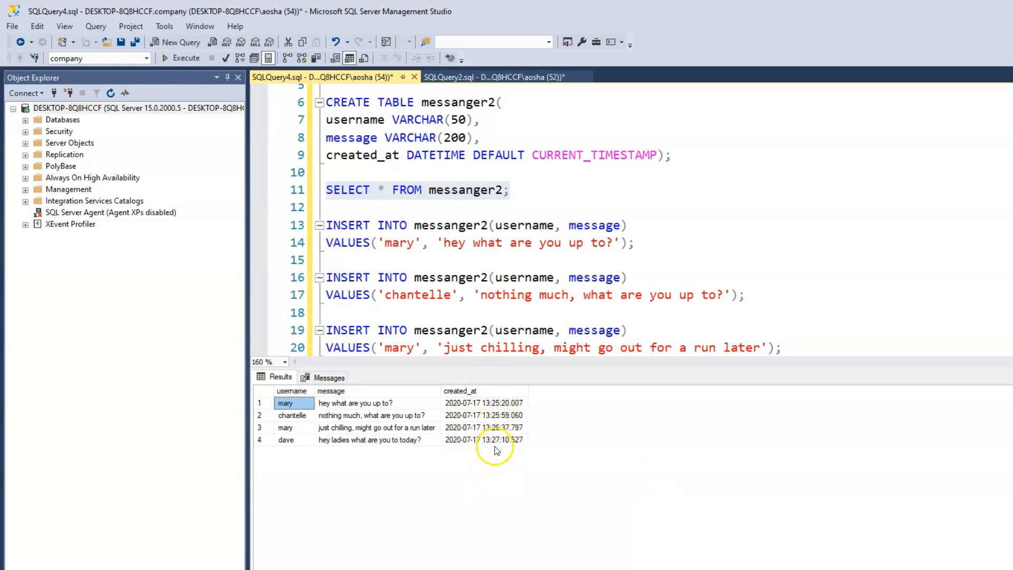
pyautogui.moveTo(524, 448)
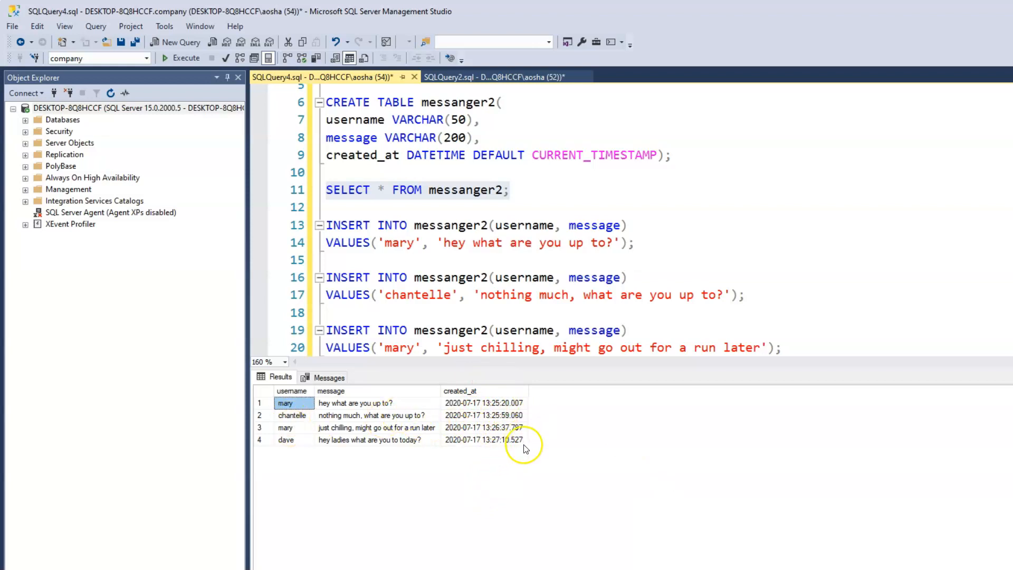
pyautogui.moveTo(528, 413)
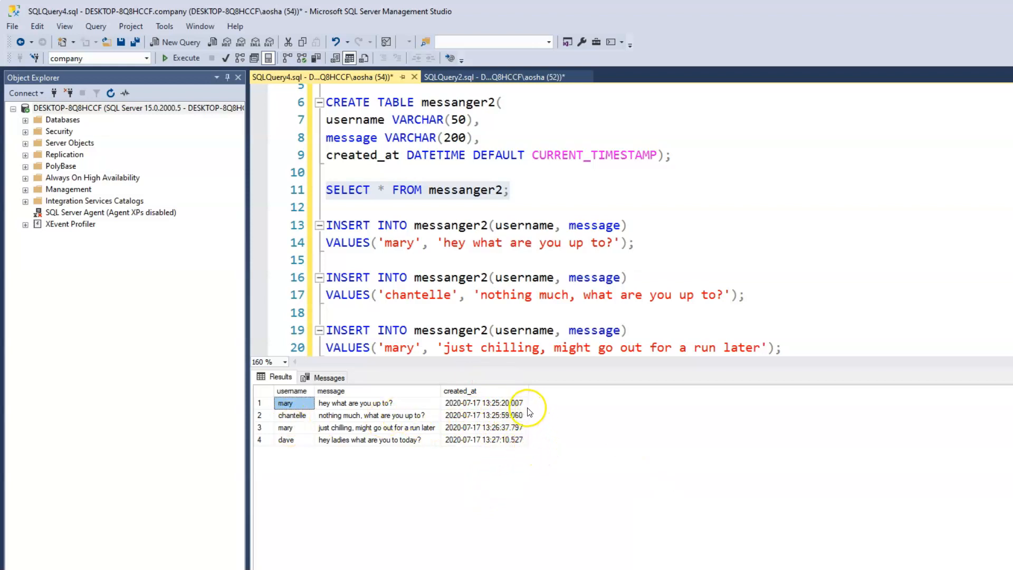
pyautogui.moveTo(535, 414)
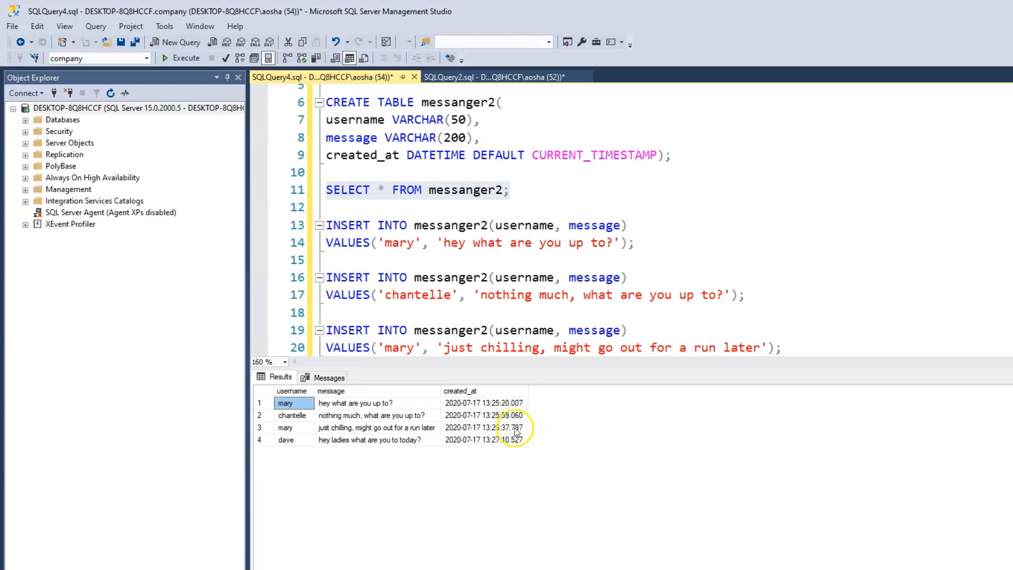
pyautogui.moveTo(683, 361)
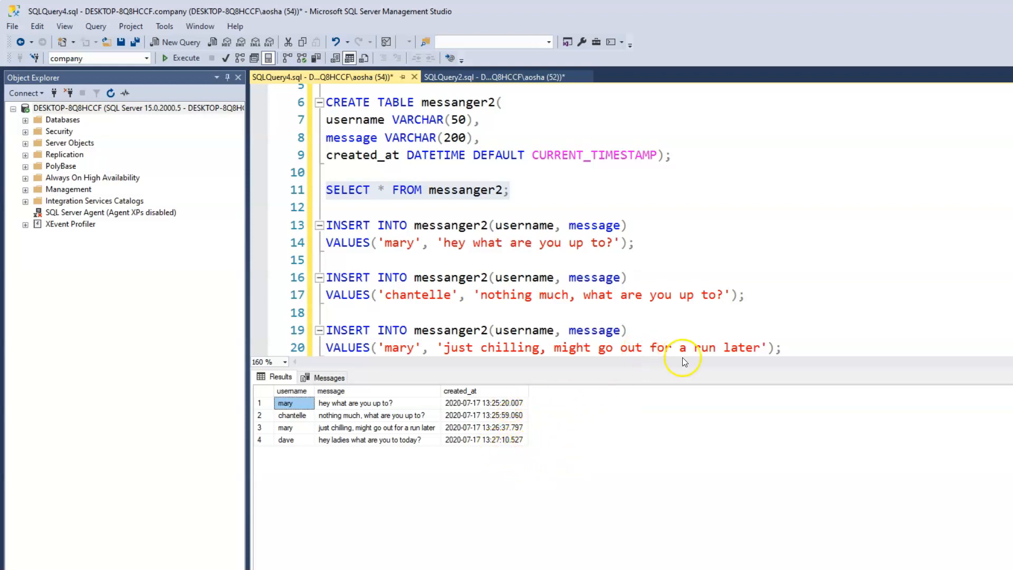
pyautogui.moveTo(800, 355)
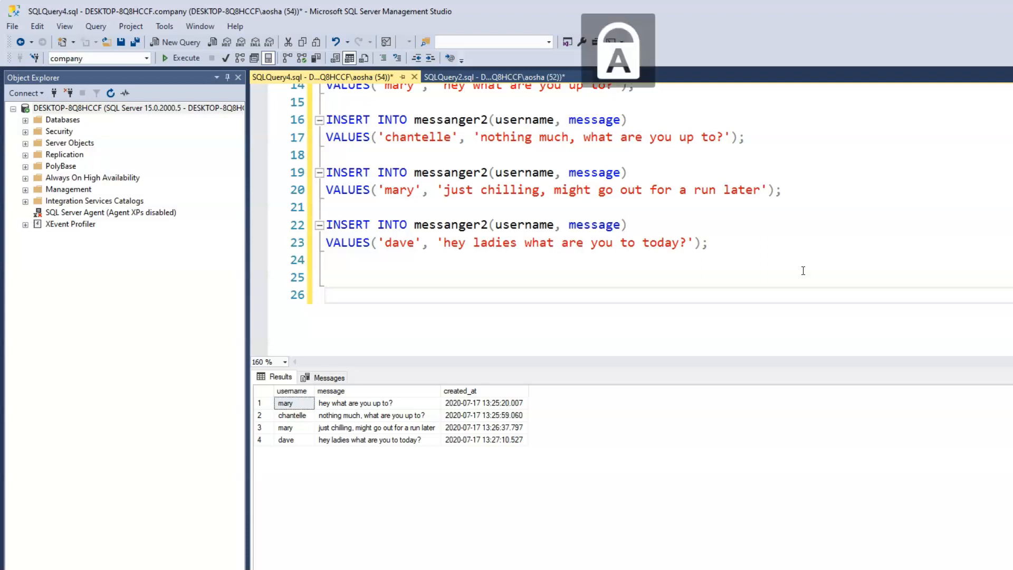
# - Write SELECT * FROM messanger2, accepting the IntelliSense table name
pyautogui.write('SELECT')
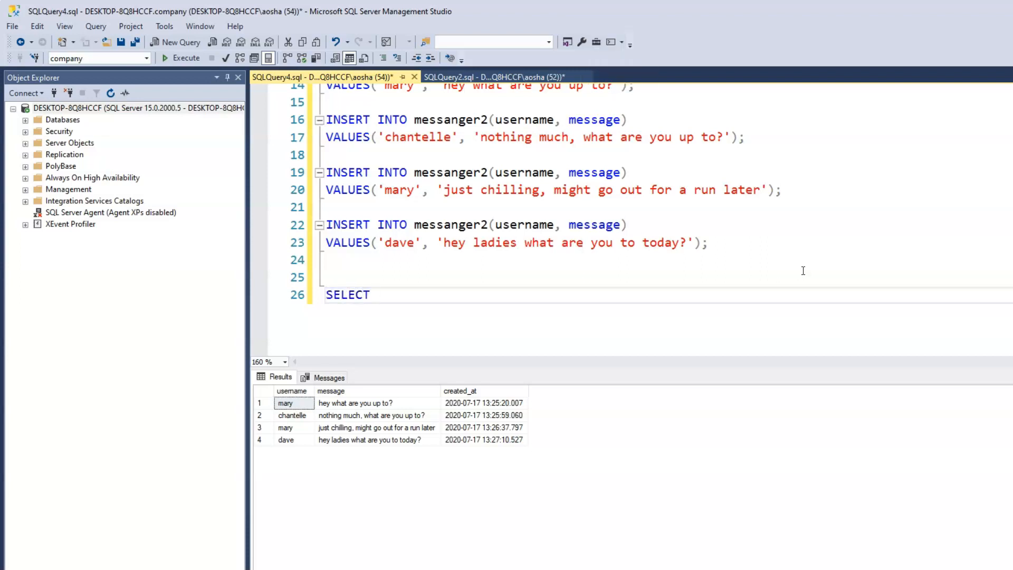
pyautogui.write('* FROM')
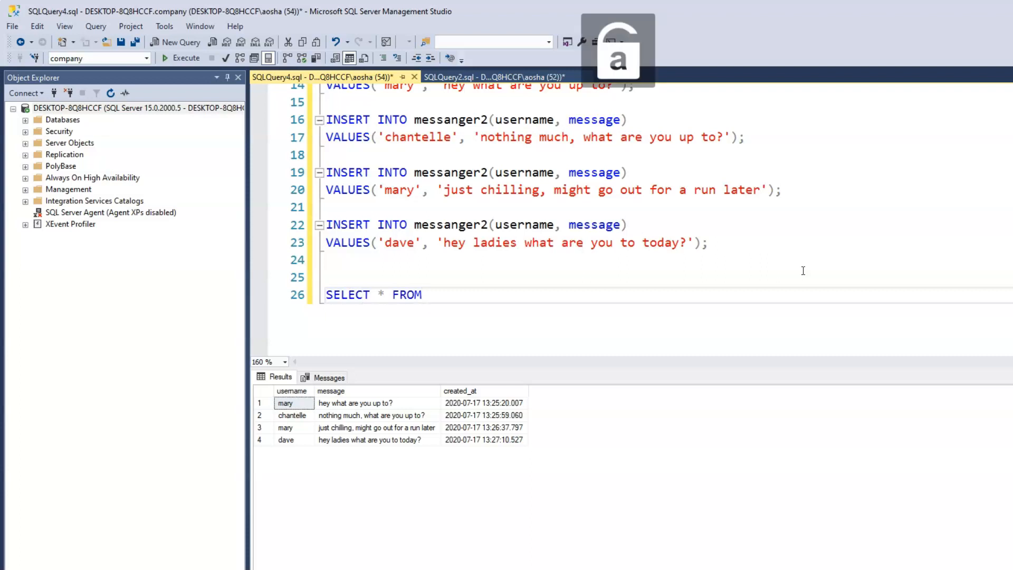
pyautogui.write('messag')
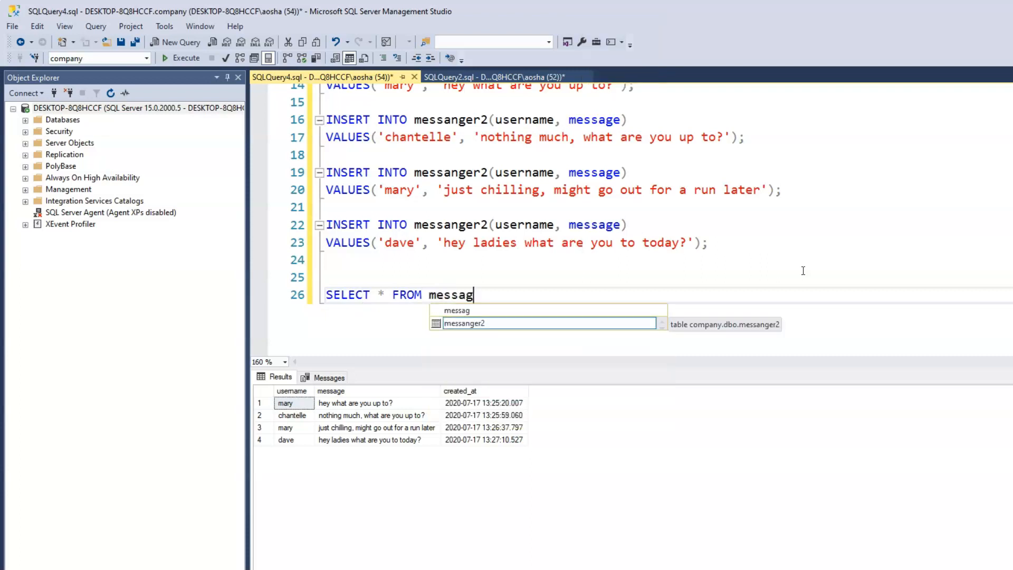
pyautogui.press('Tab')
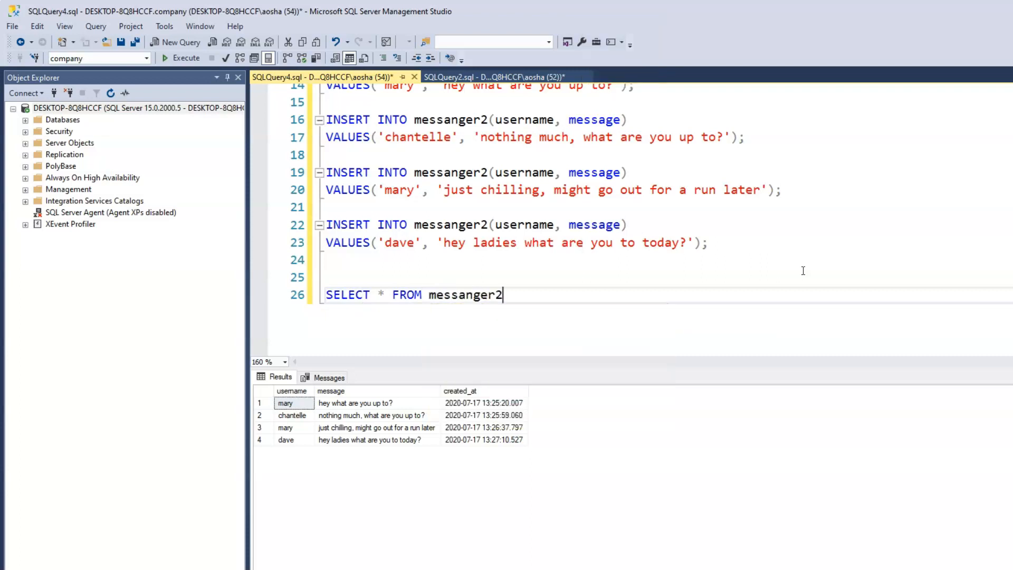
pyautogui.press('enter')
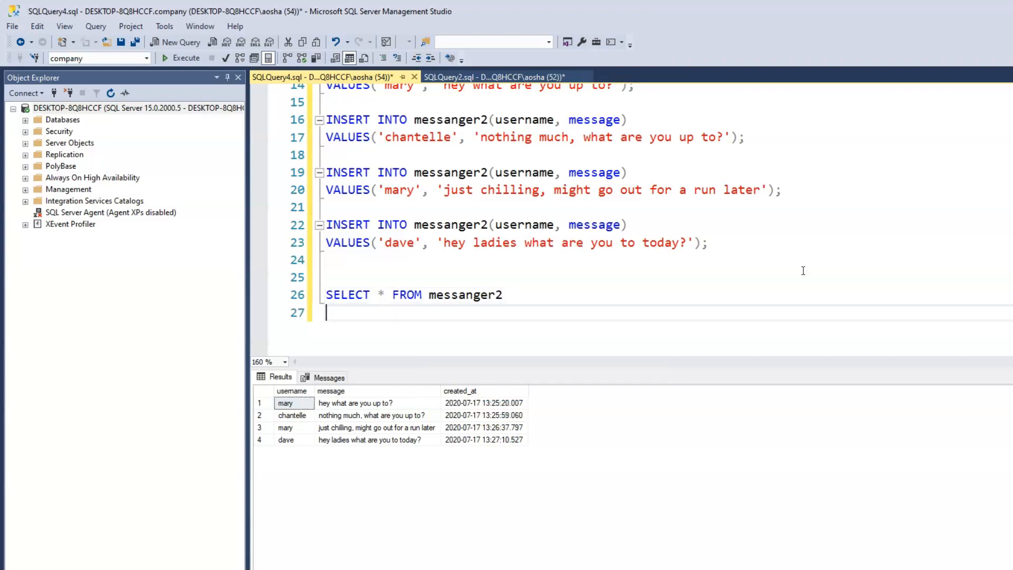
# - Finish the query with ORDER BY created_at DESC;
pyautogui.write('ORD')
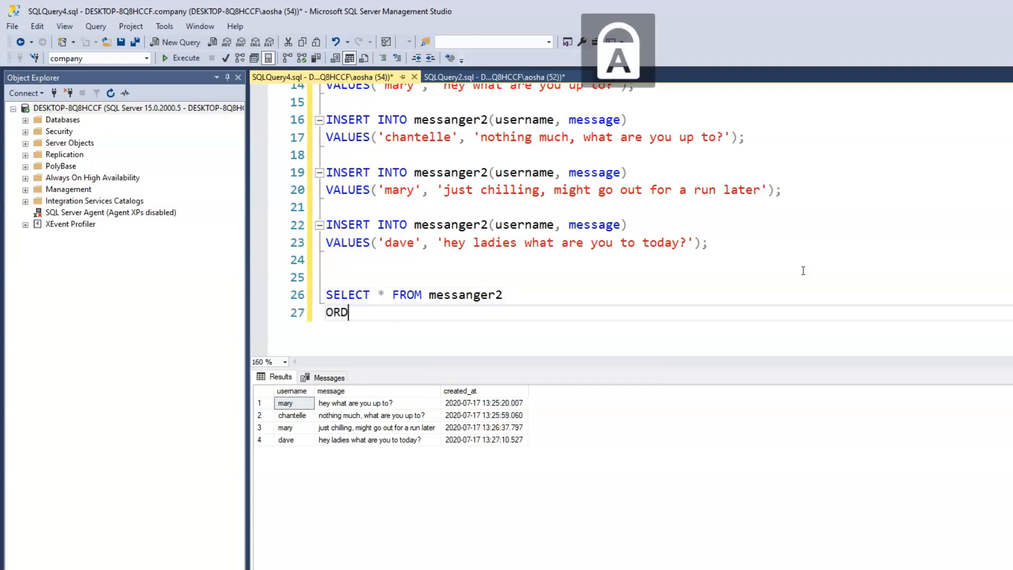
pyautogui.write('ER BY')
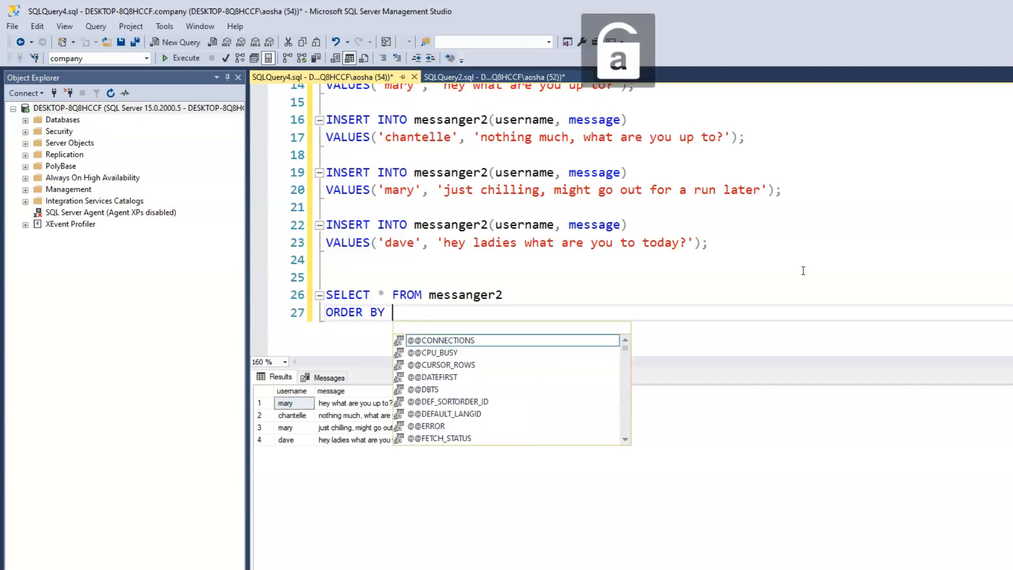
pyautogui.write('crate')
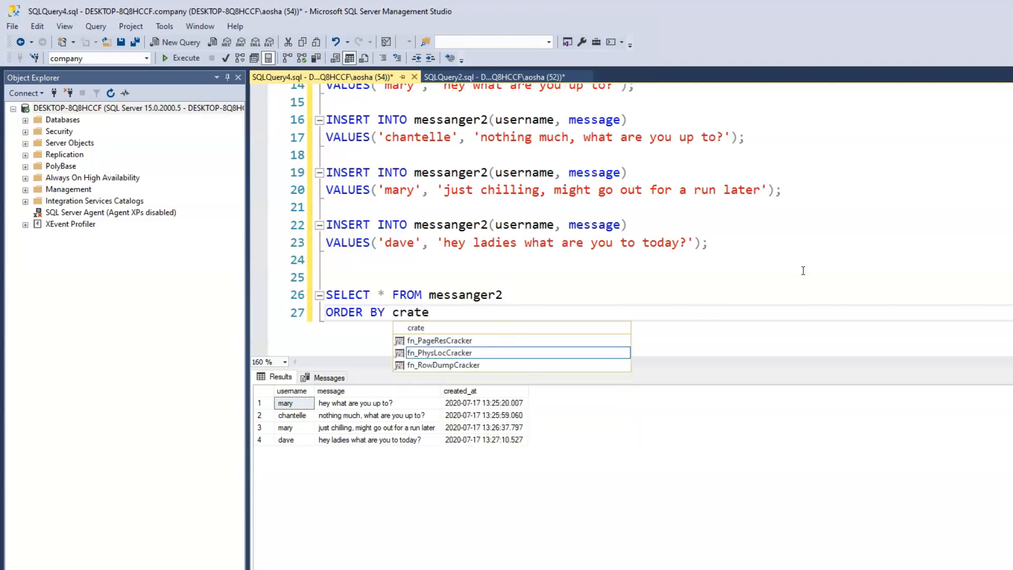
pyautogui.write('crea')
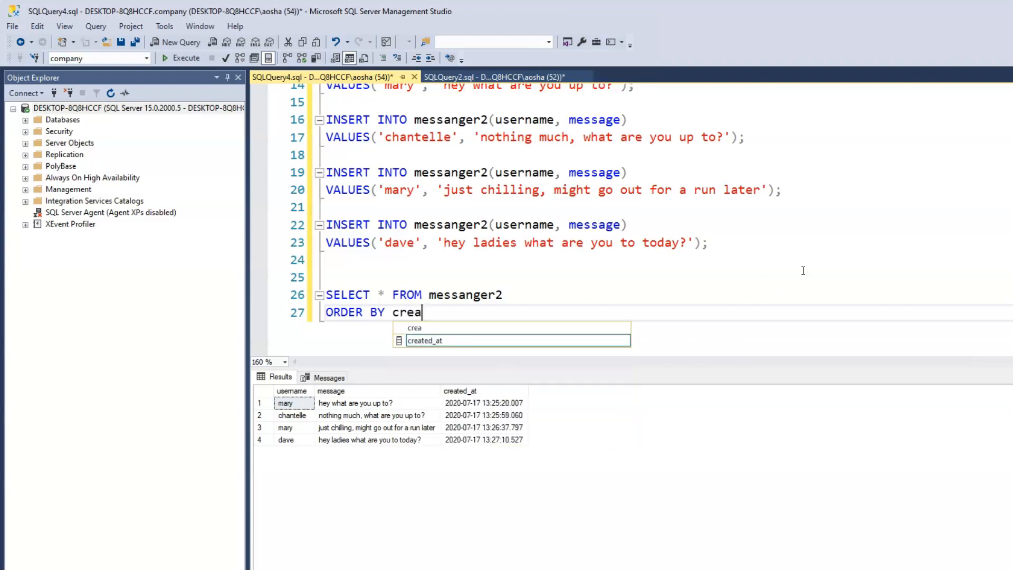
pyautogui.write('ted-at')
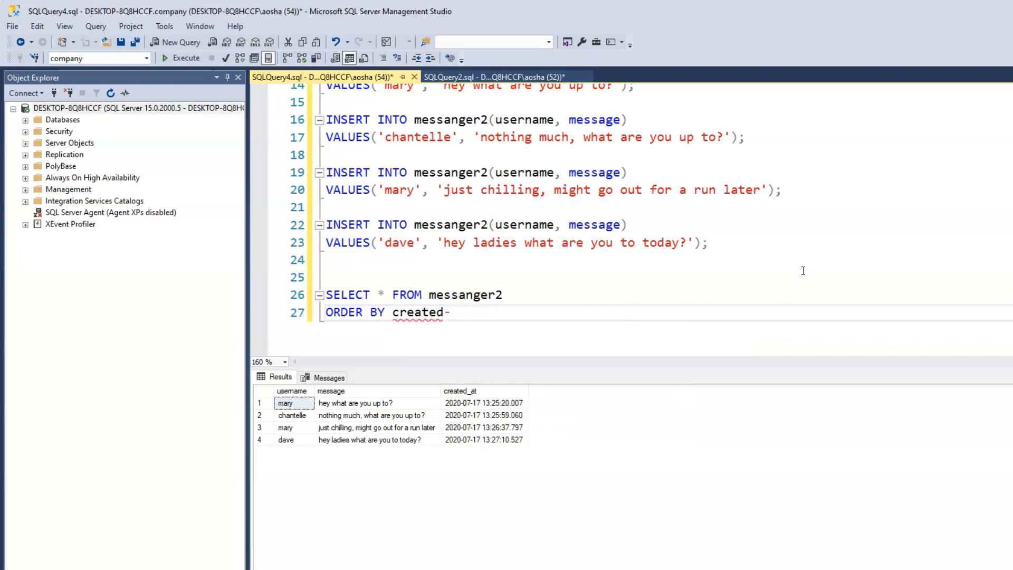
pyautogui.write('_at')
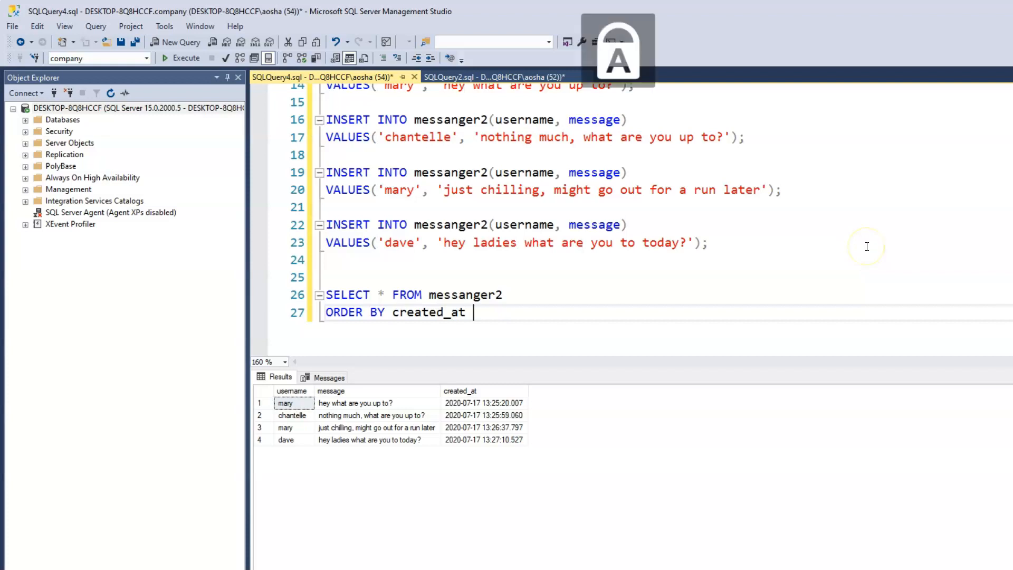
pyautogui.write('DESC')
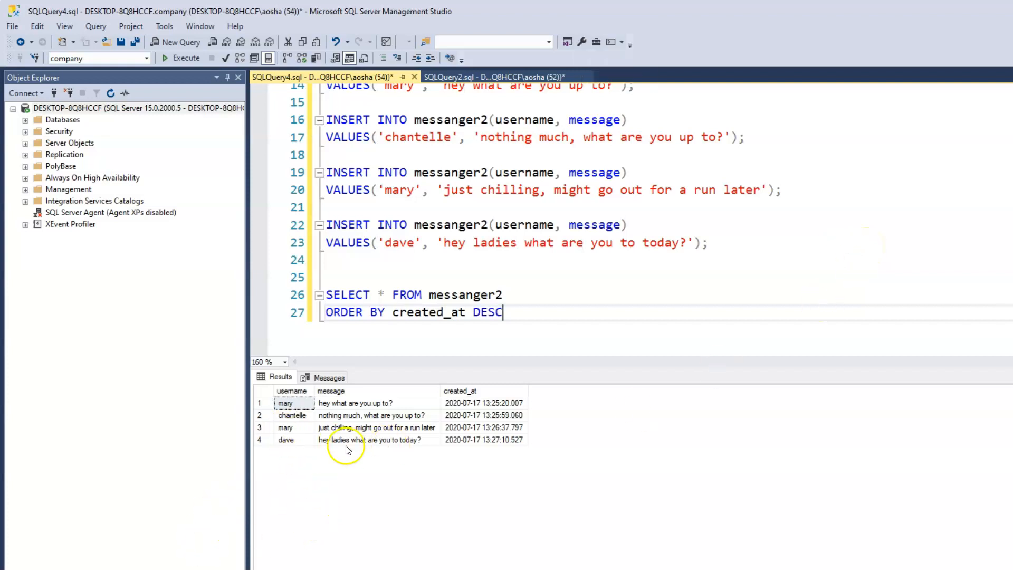
pyautogui.moveTo(554, 311)
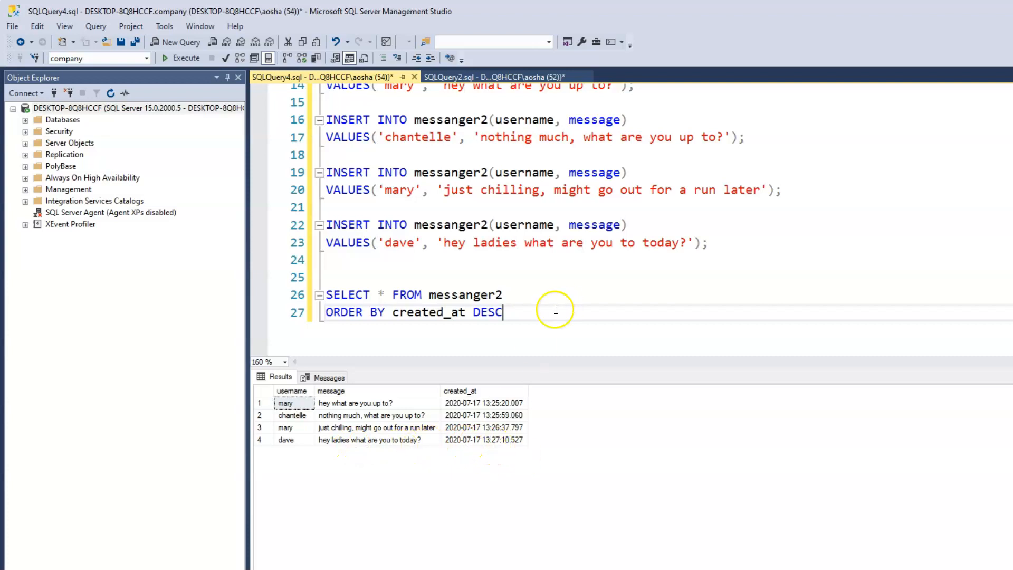
pyautogui.write(';')
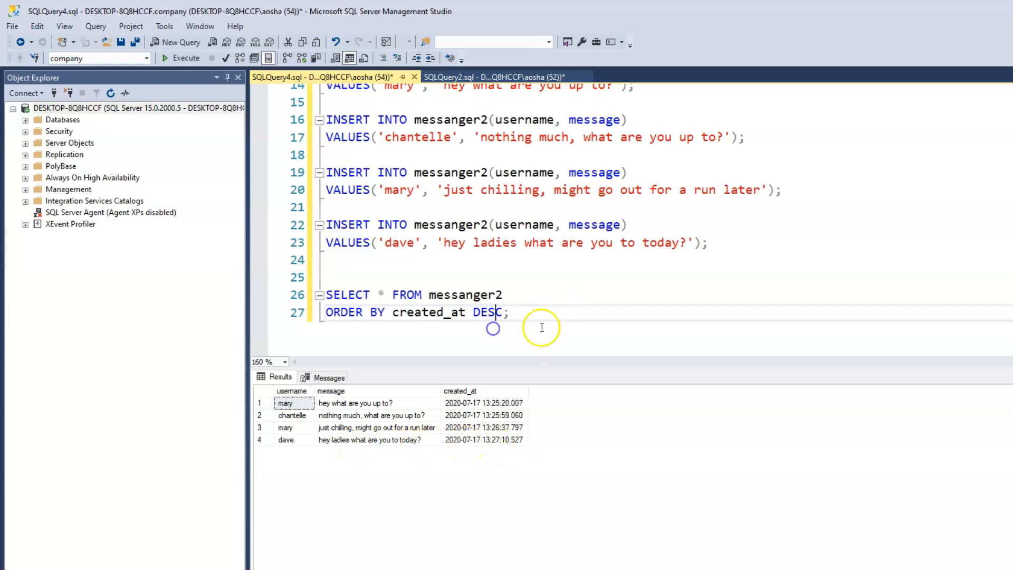
# - Execute the ORDER BY created_at DESC query so dave's message lists first
pyautogui.click(186, 58)
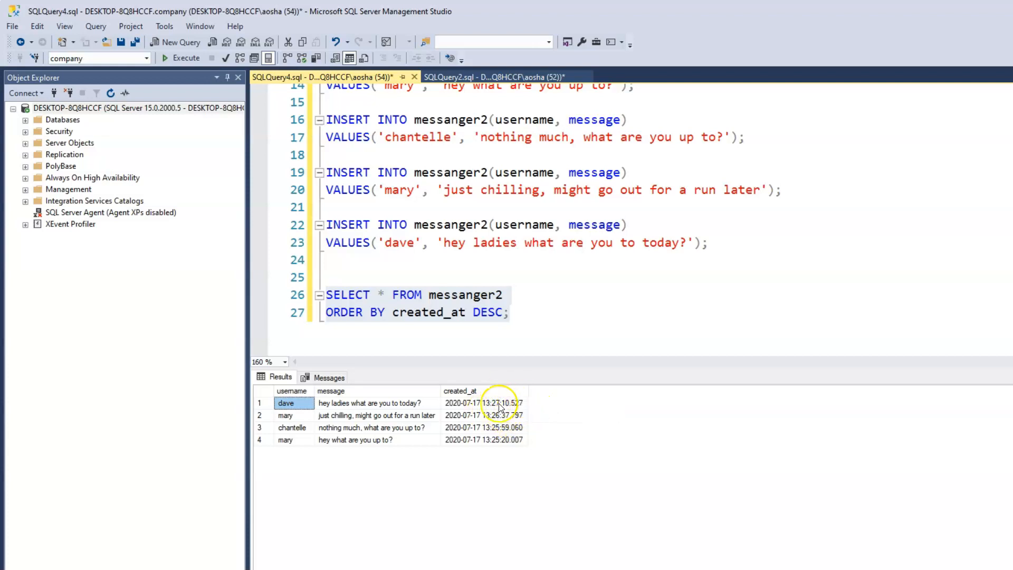
pyautogui.moveTo(548, 393)
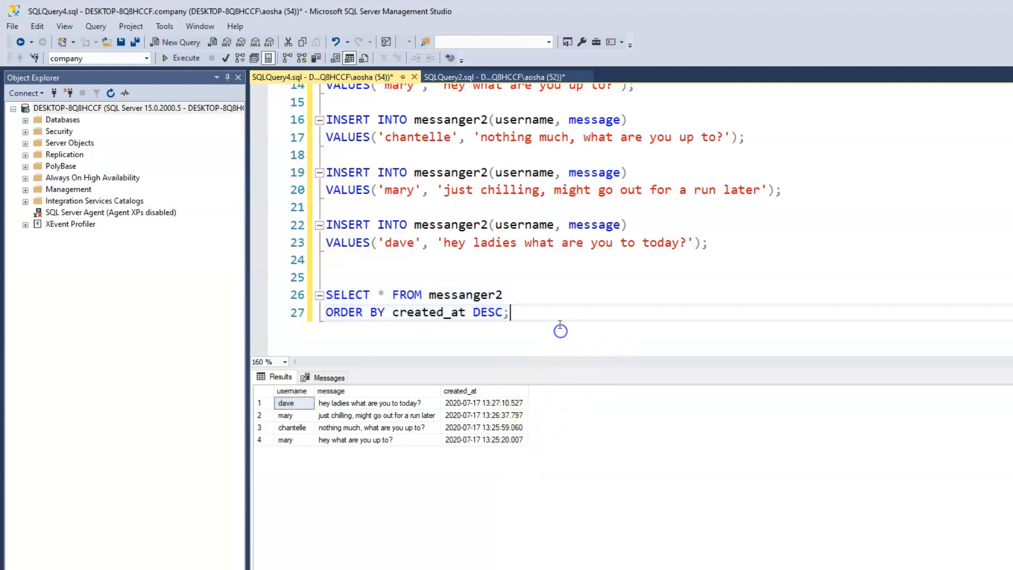
pyautogui.moveTo(580, 311)
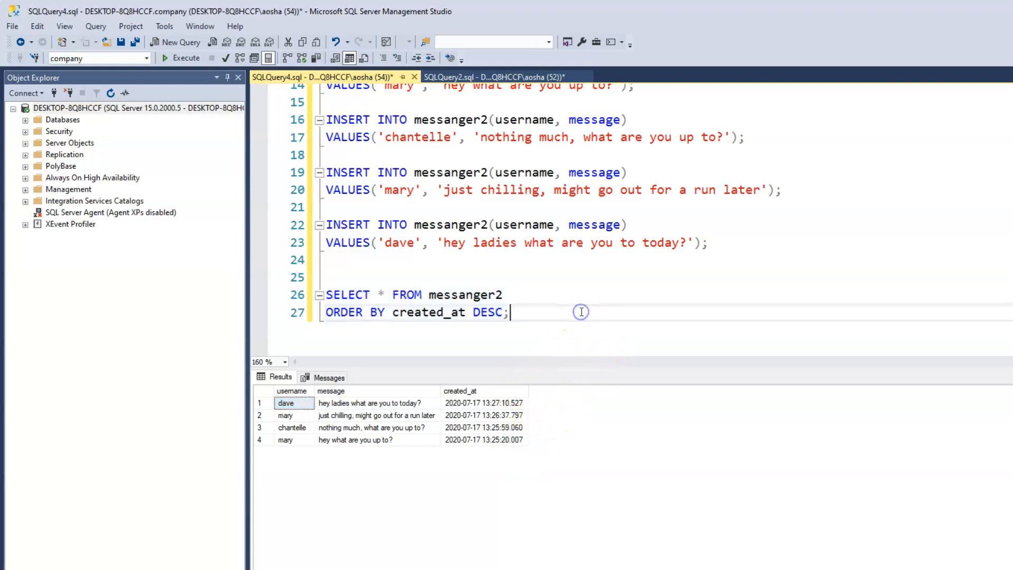